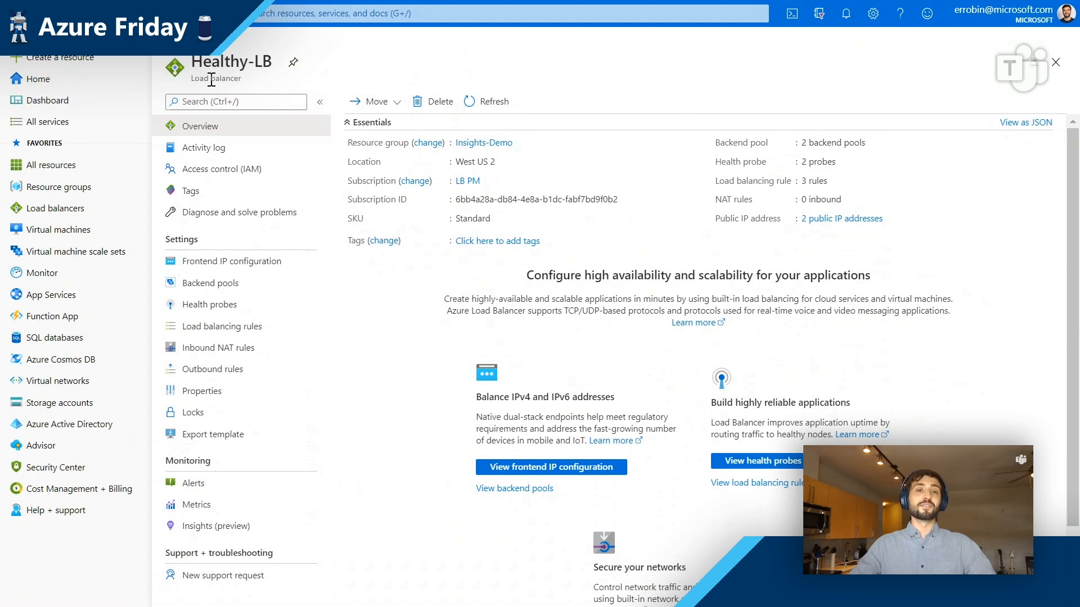
Step: Bring up the Healthy-LB metrics explorer listing SNAT ports and health probe status metrics
{"action": "double_click", "coordinate": [225, 79]}
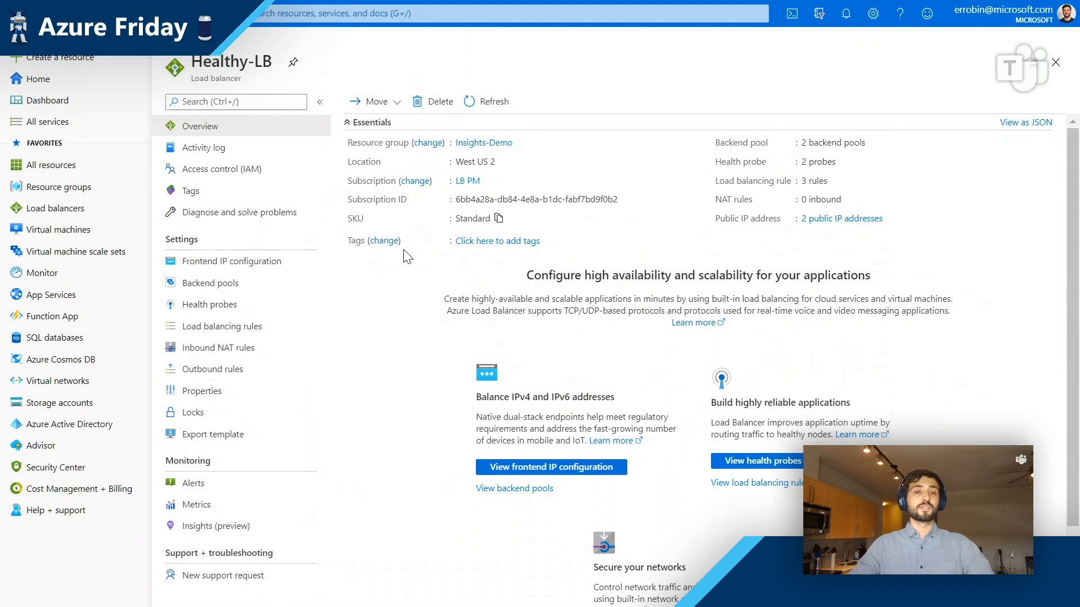
{"action": "mouse_move", "coordinate": [371, 289]}
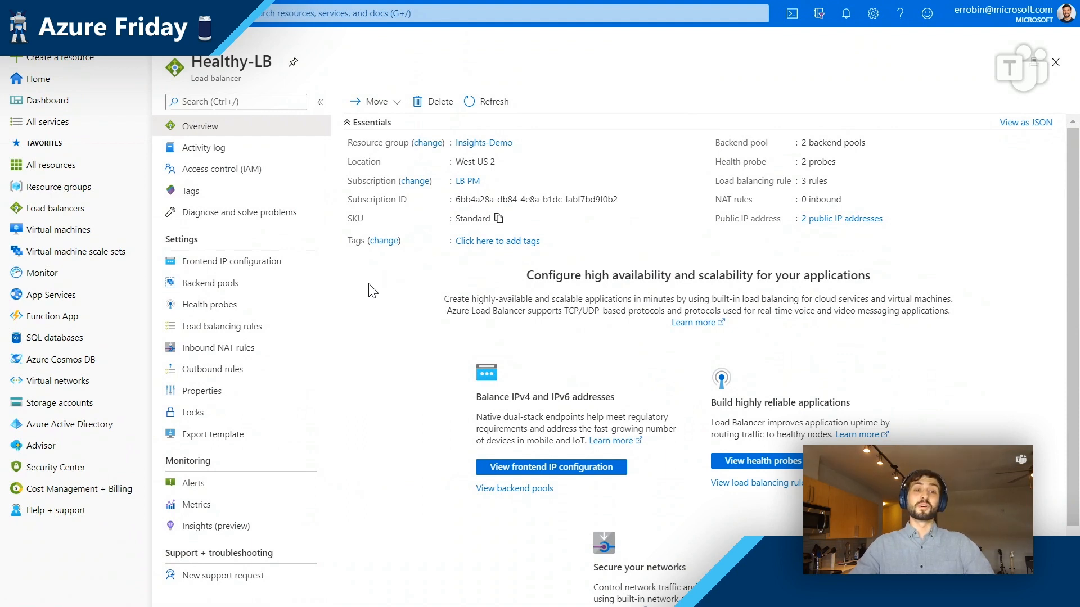
{"action": "mouse_move", "coordinate": [363, 261]}
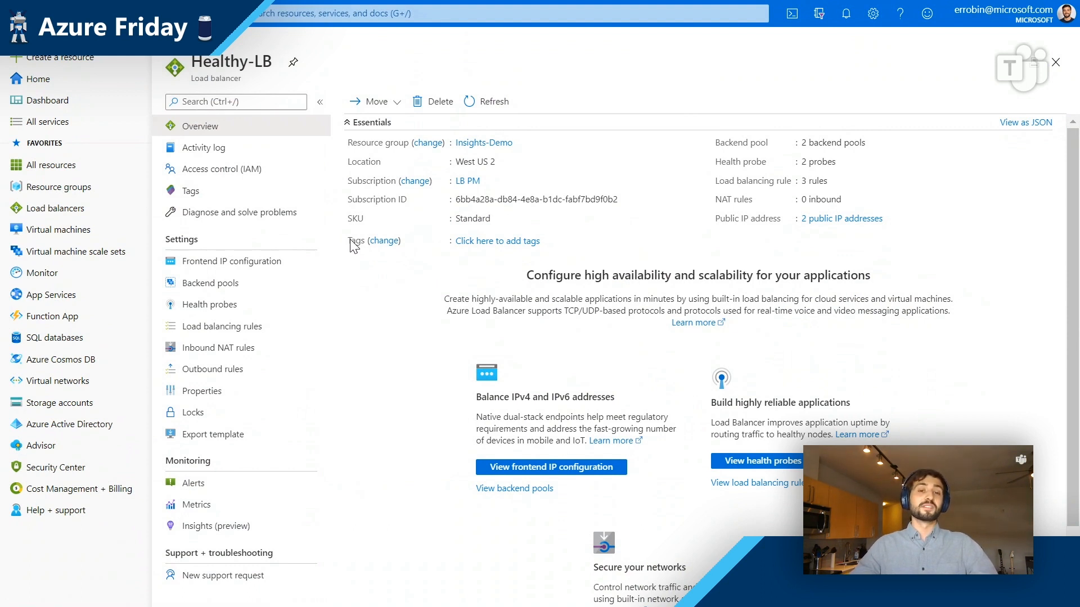
{"action": "mouse_move", "coordinate": [433, 249]}
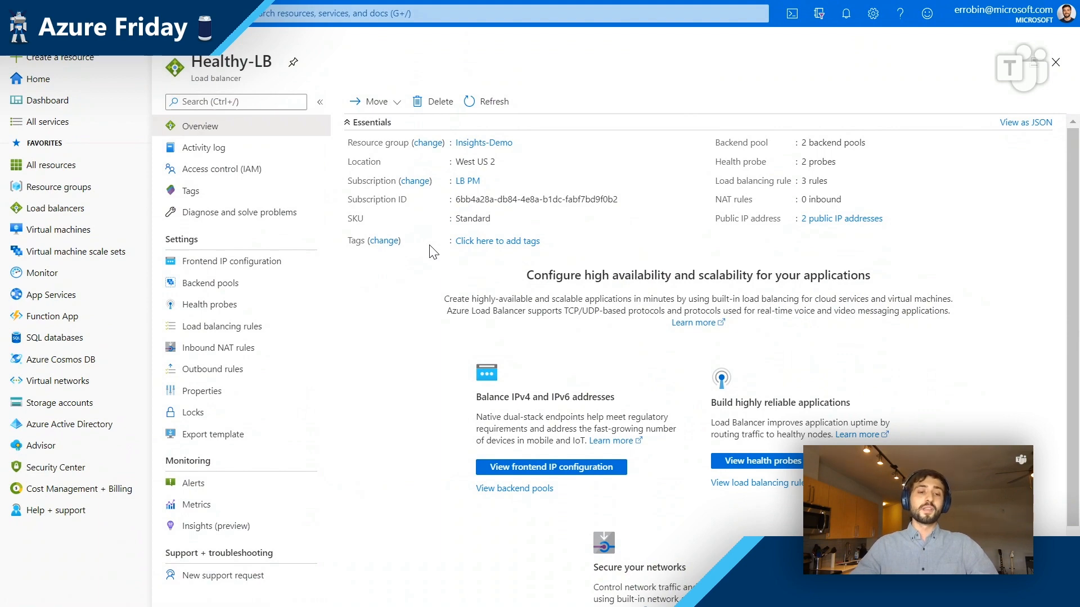
{"action": "mouse_move", "coordinate": [352, 224]}
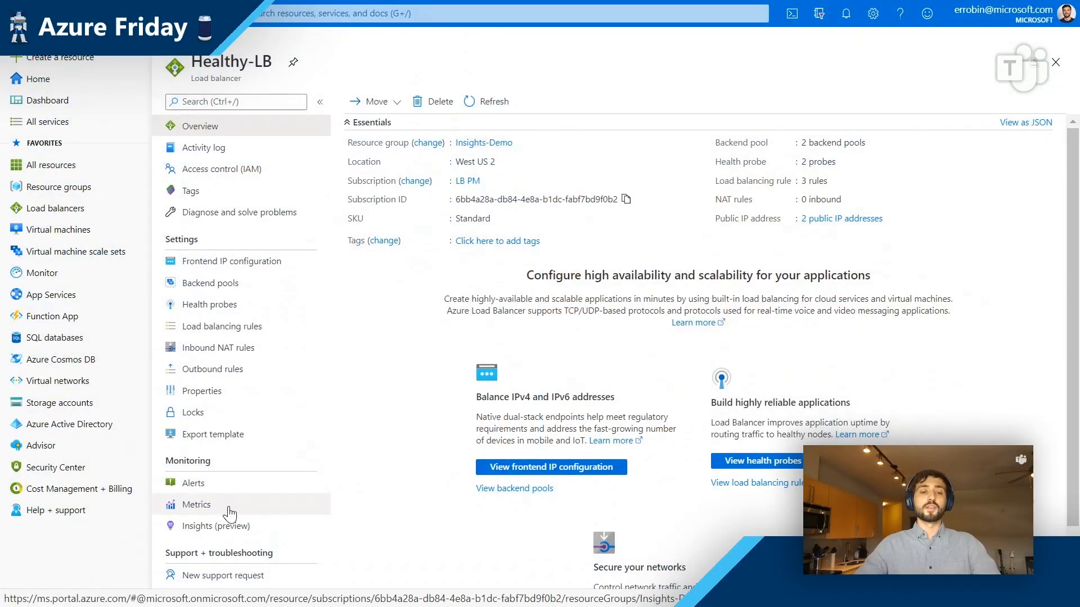
{"action": "left_click", "coordinate": [196, 504]}
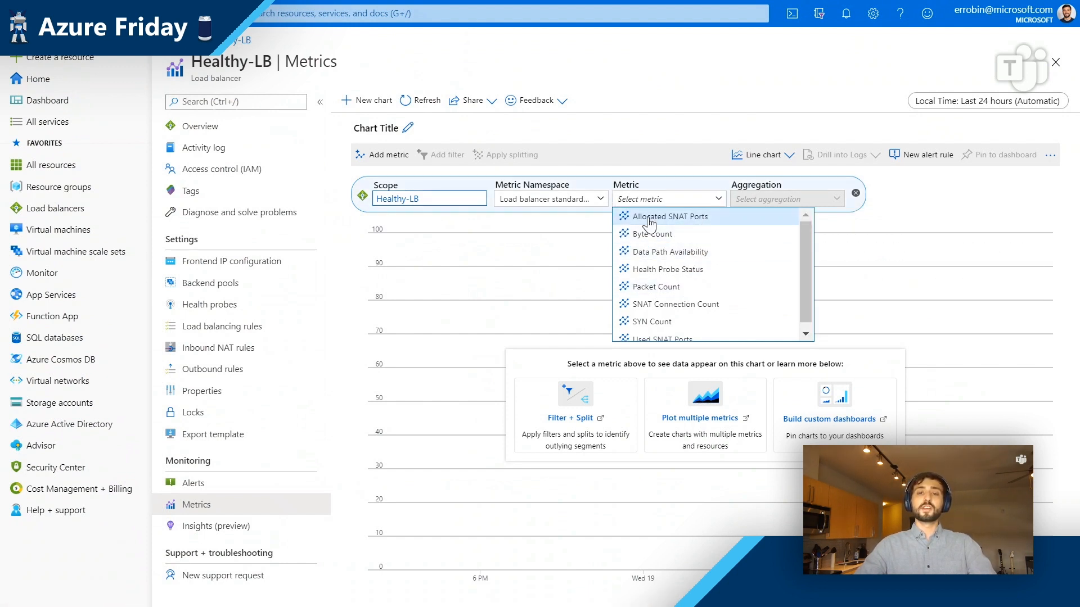
{"action": "mouse_move", "coordinate": [692, 234]}
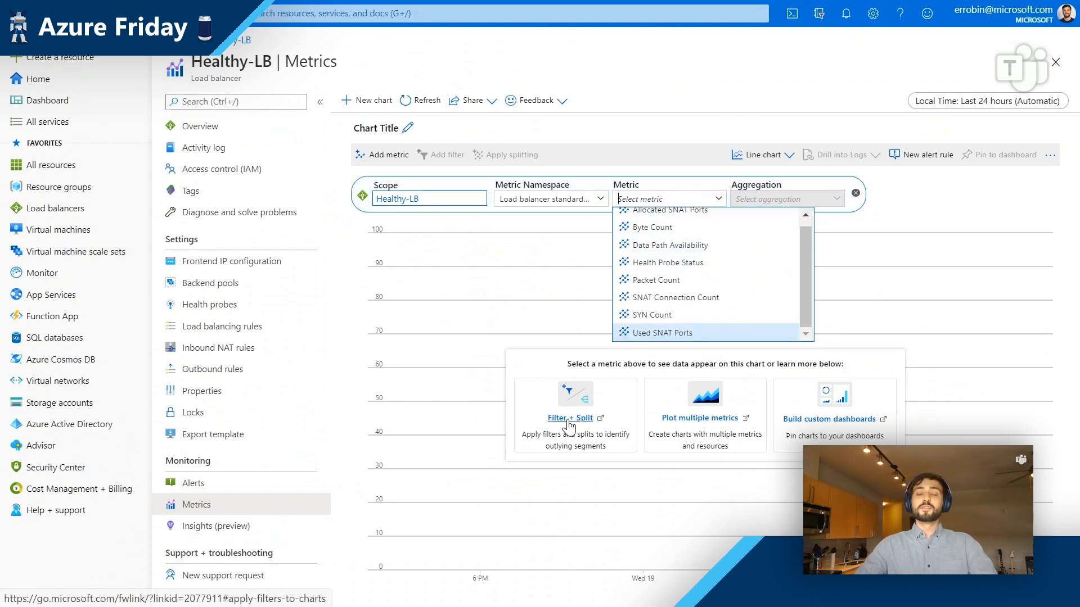
{"action": "mouse_move", "coordinate": [551, 131]}
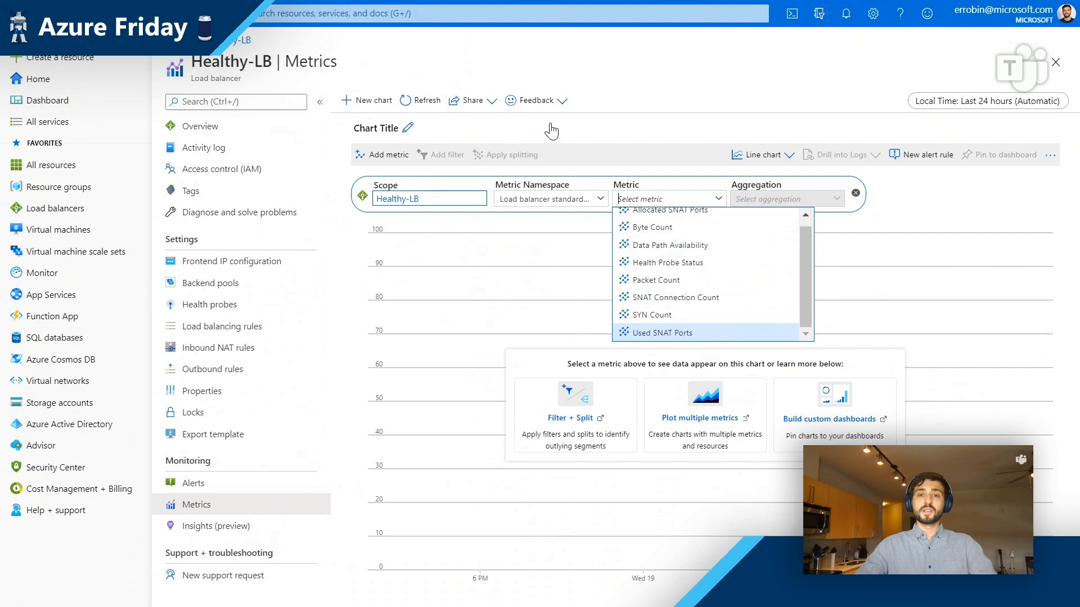
{"action": "mouse_move", "coordinate": [576, 292]}
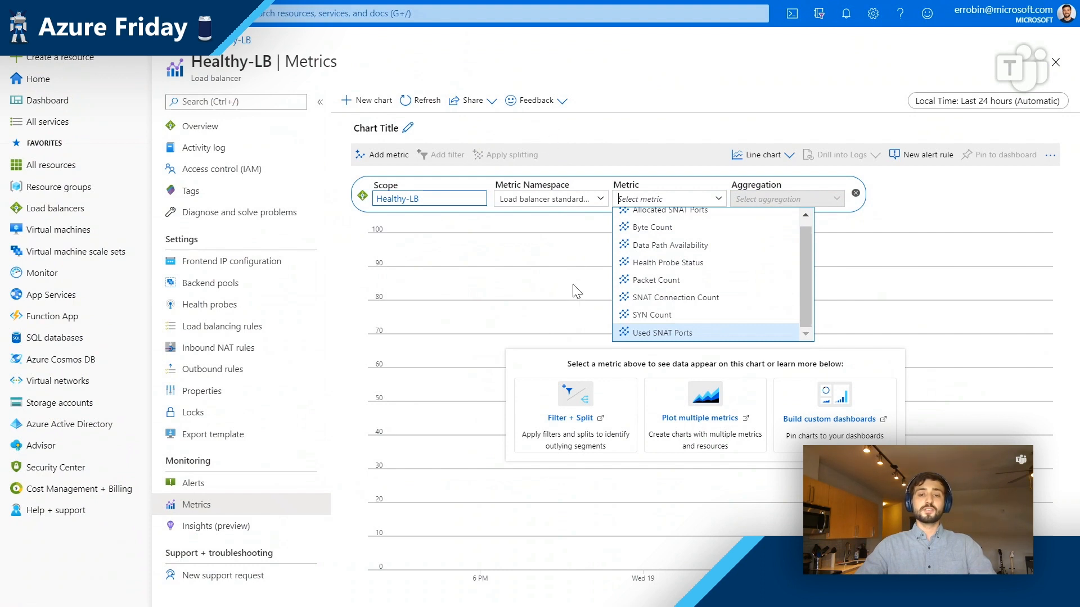
{"action": "mouse_move", "coordinate": [698, 417]}
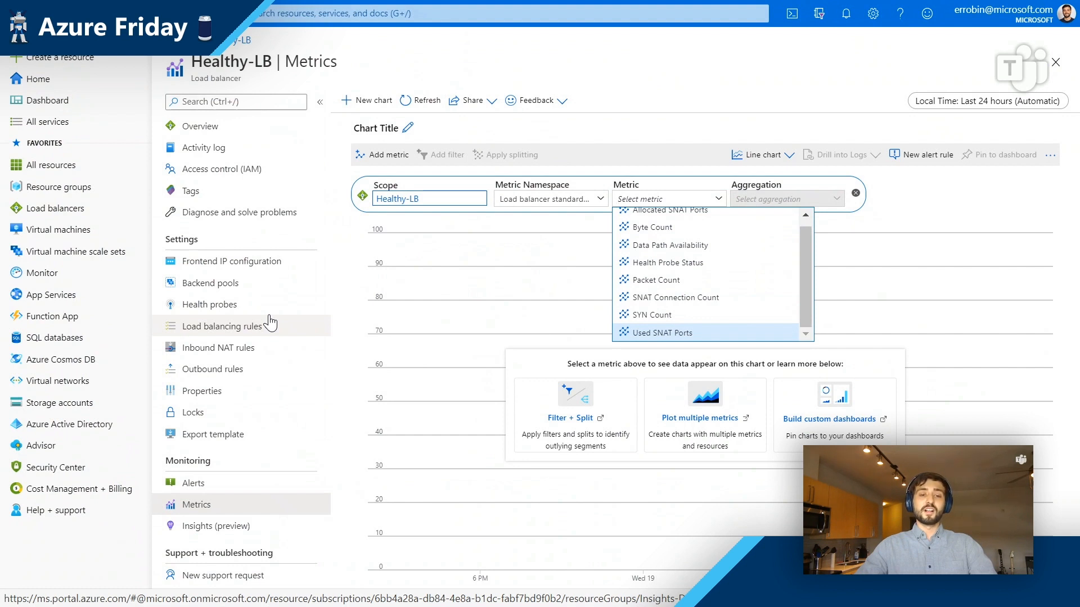
{"action": "mouse_move", "coordinate": [269, 334]}
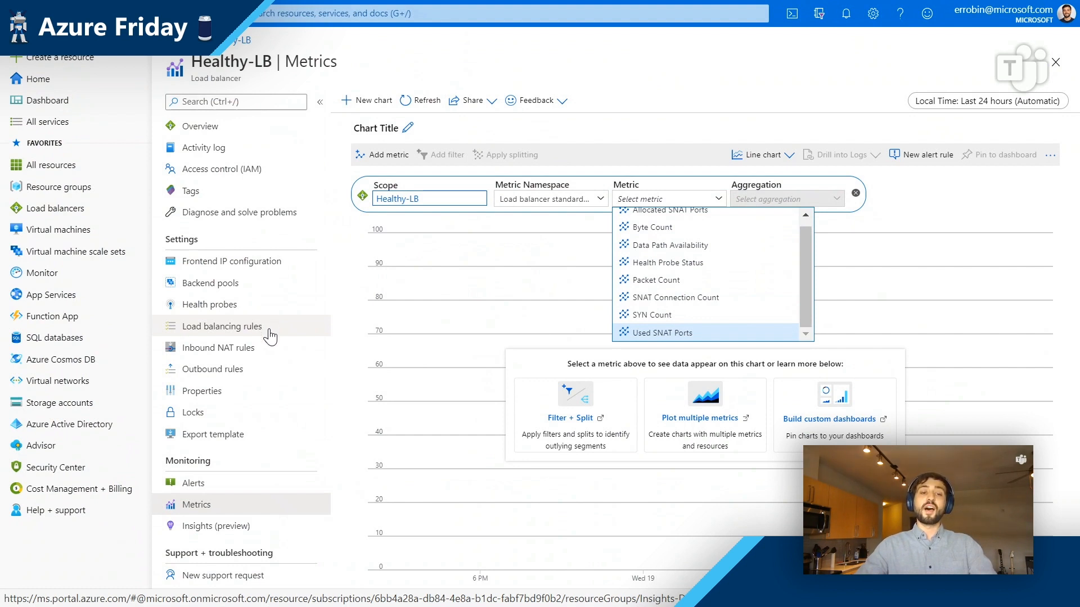
{"action": "mouse_move", "coordinate": [830, 418]}
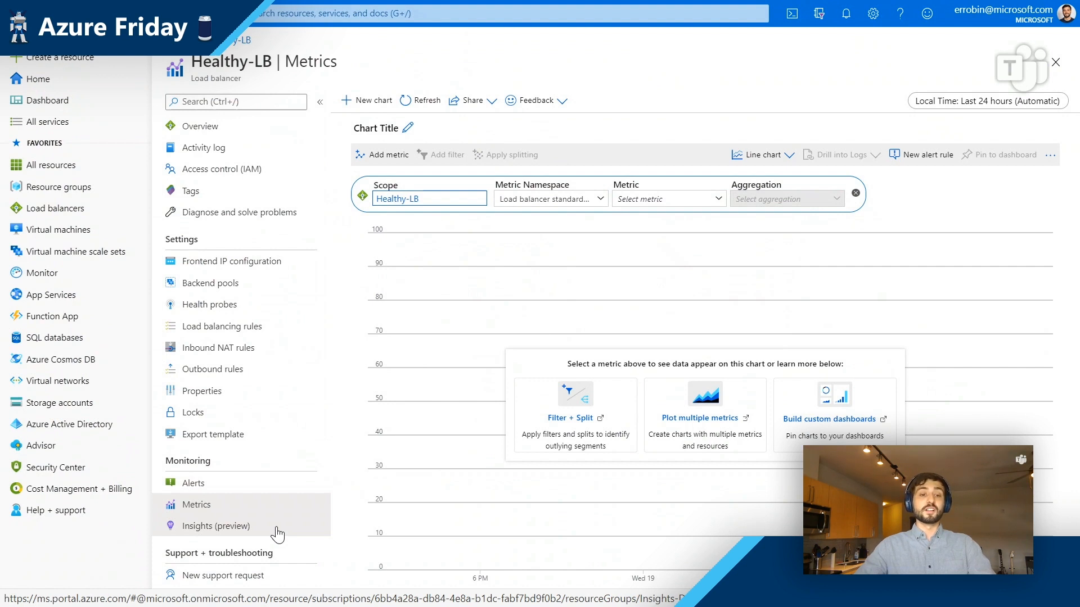
Step: Show Healthy-LB Insights (preview) with its frontend-rule-pool-VM topology and key metrics
{"action": "left_click", "coordinate": [216, 525]}
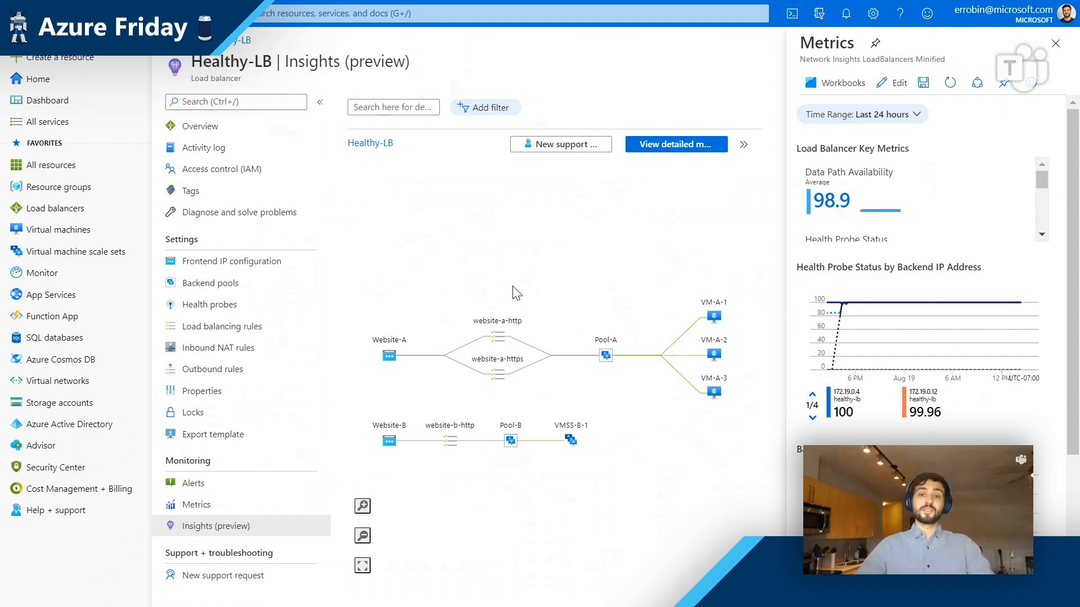
{"action": "mouse_move", "coordinate": [350, 273]}
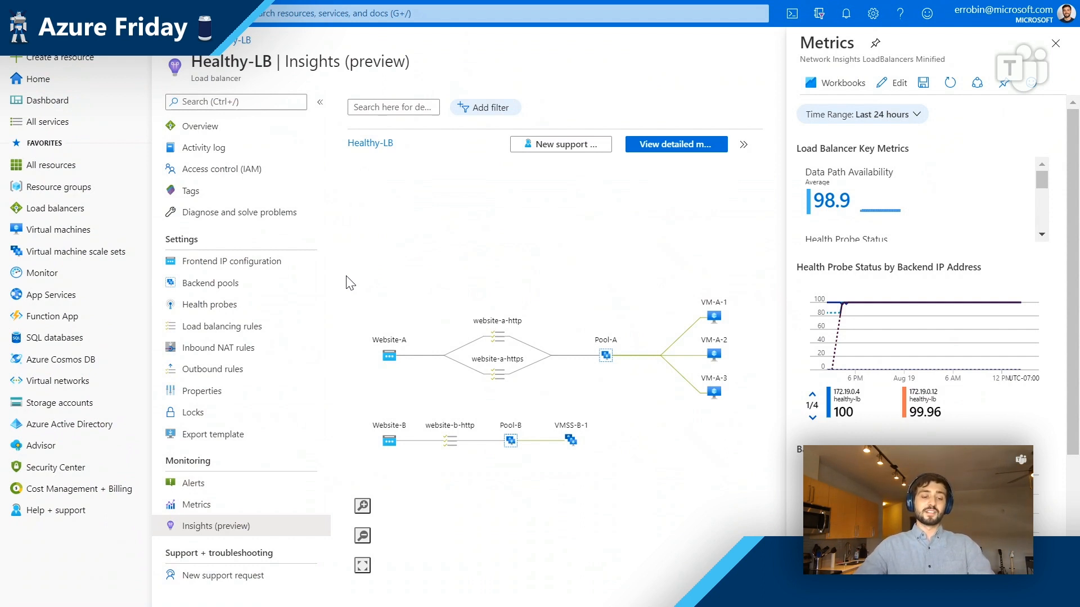
{"action": "mouse_move", "coordinate": [395, 322]}
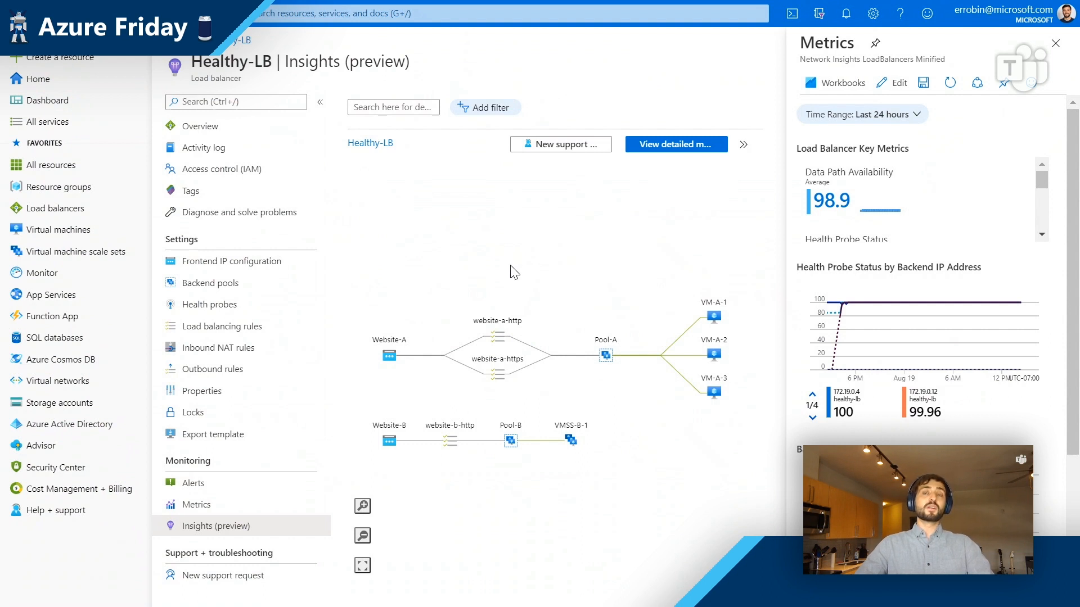
{"action": "mouse_move", "coordinate": [527, 261]}
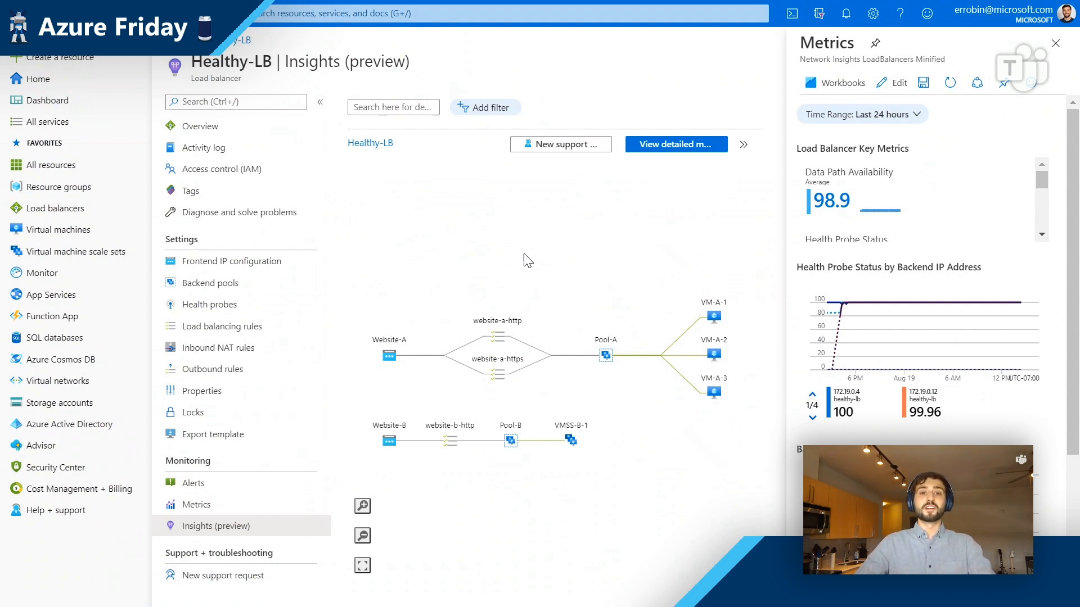
{"action": "mouse_move", "coordinate": [504, 262]}
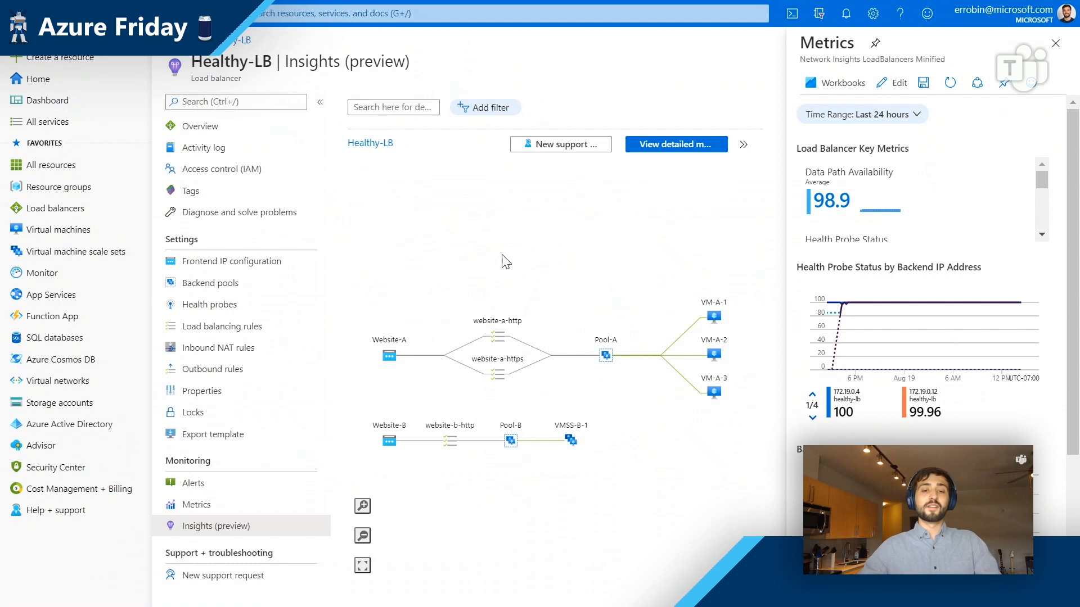
{"action": "mouse_move", "coordinate": [404, 283]}
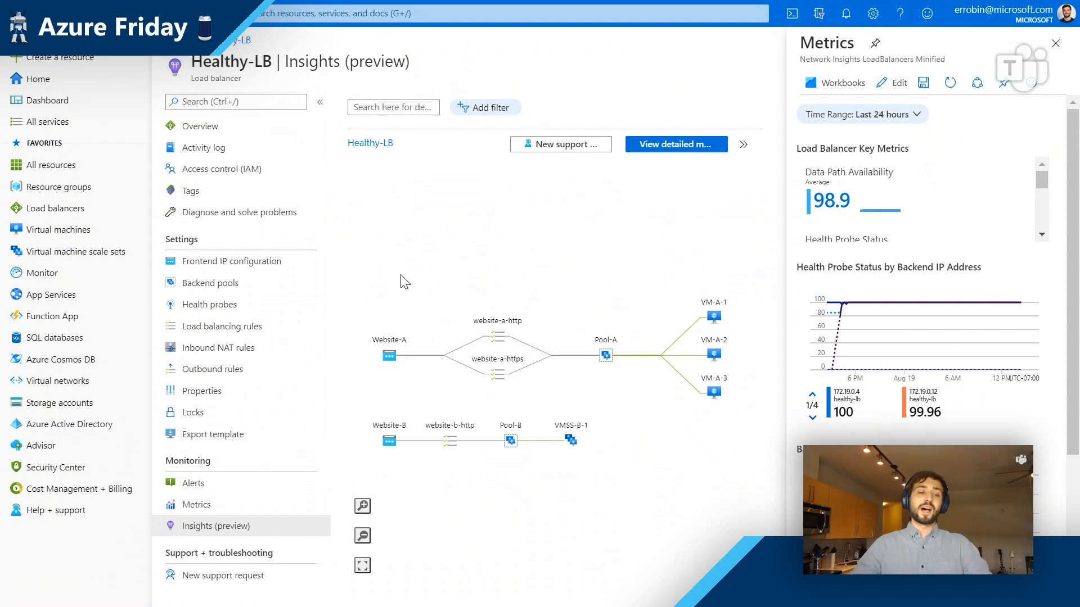
{"action": "mouse_move", "coordinate": [411, 277]}
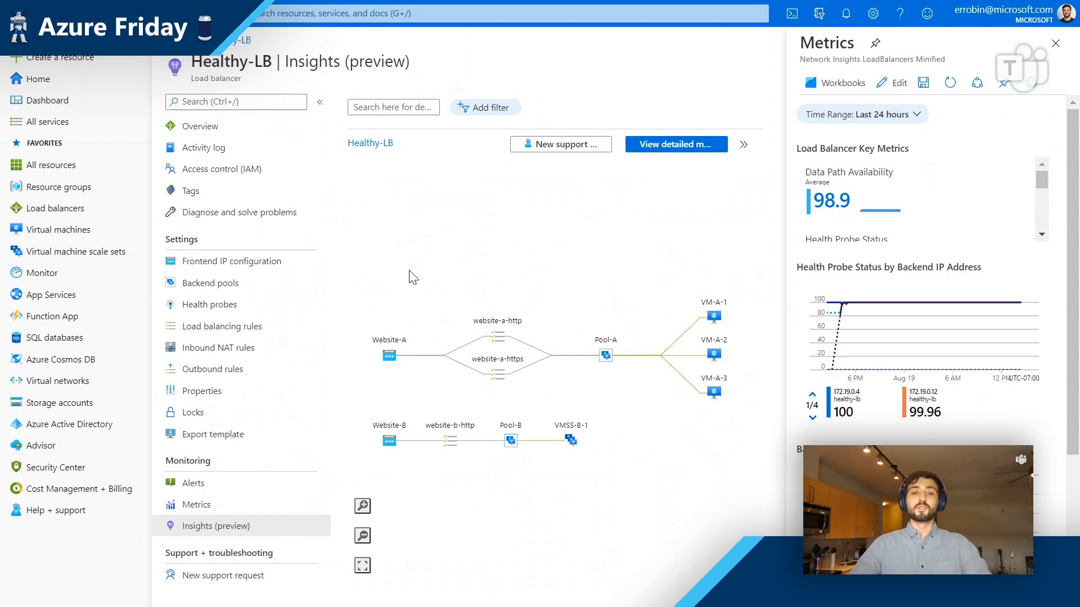
{"action": "mouse_move", "coordinate": [375, 289]}
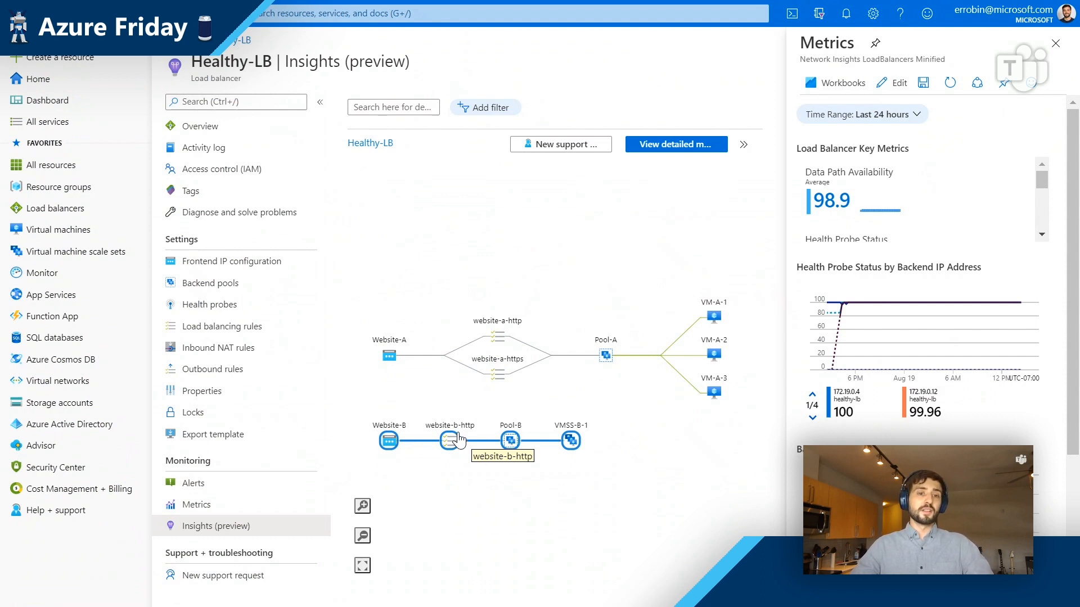
{"action": "mouse_move", "coordinate": [408, 277]}
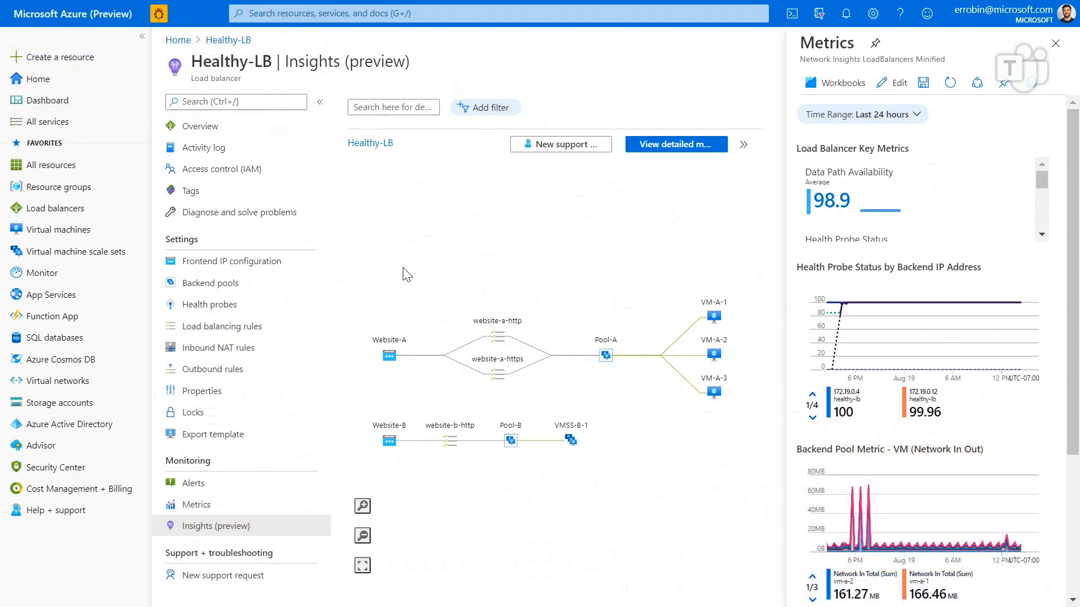
{"action": "mouse_move", "coordinate": [560, 258]}
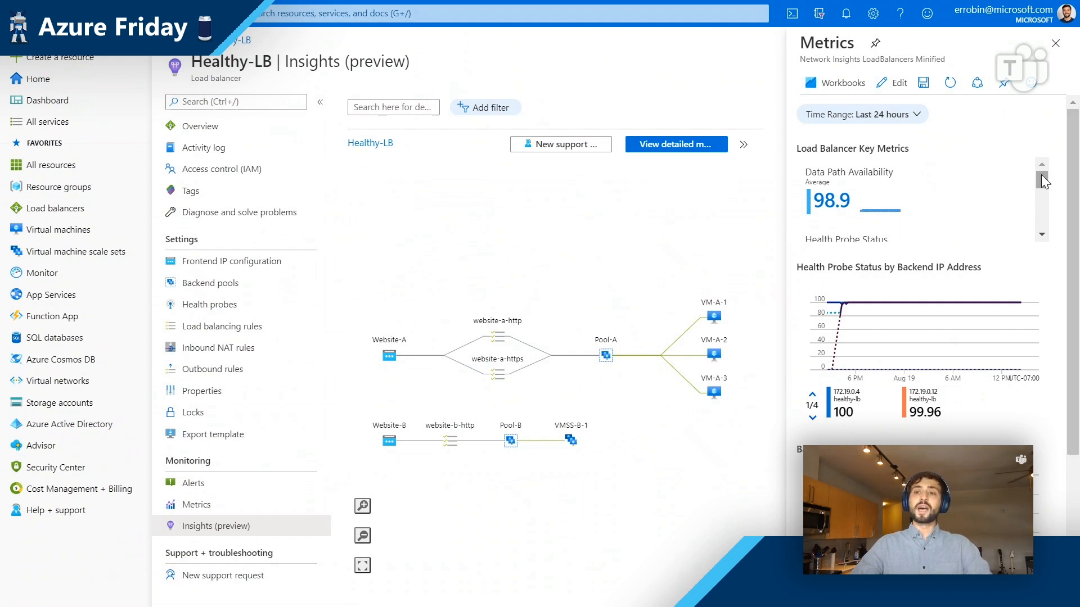
{"action": "mouse_move", "coordinate": [849, 270]}
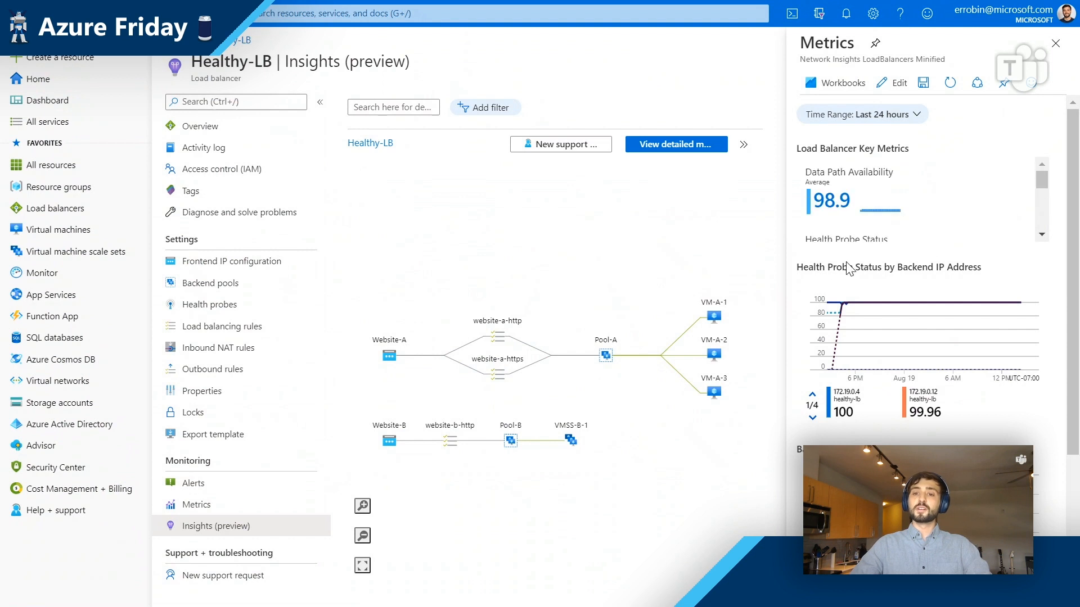
{"action": "mouse_move", "coordinate": [659, 355]}
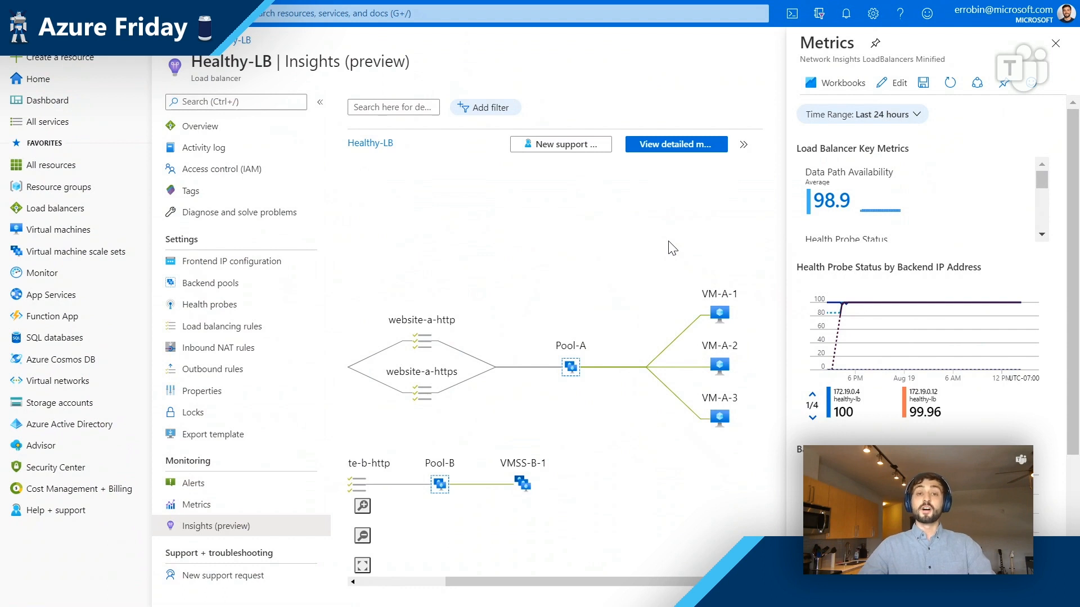
{"action": "mouse_move", "coordinate": [694, 192]}
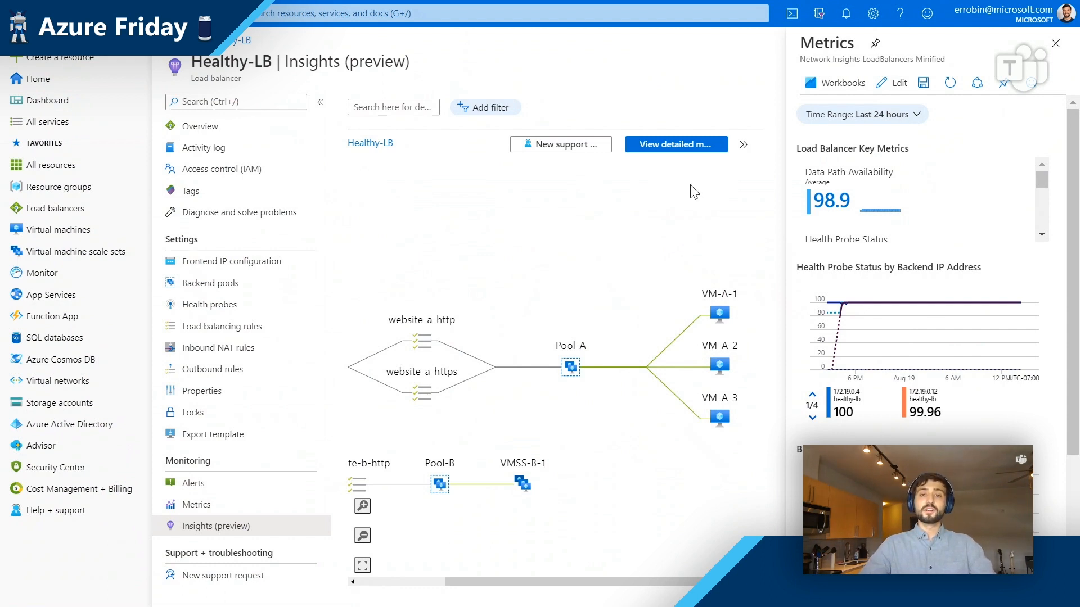
{"action": "mouse_move", "coordinate": [666, 123]}
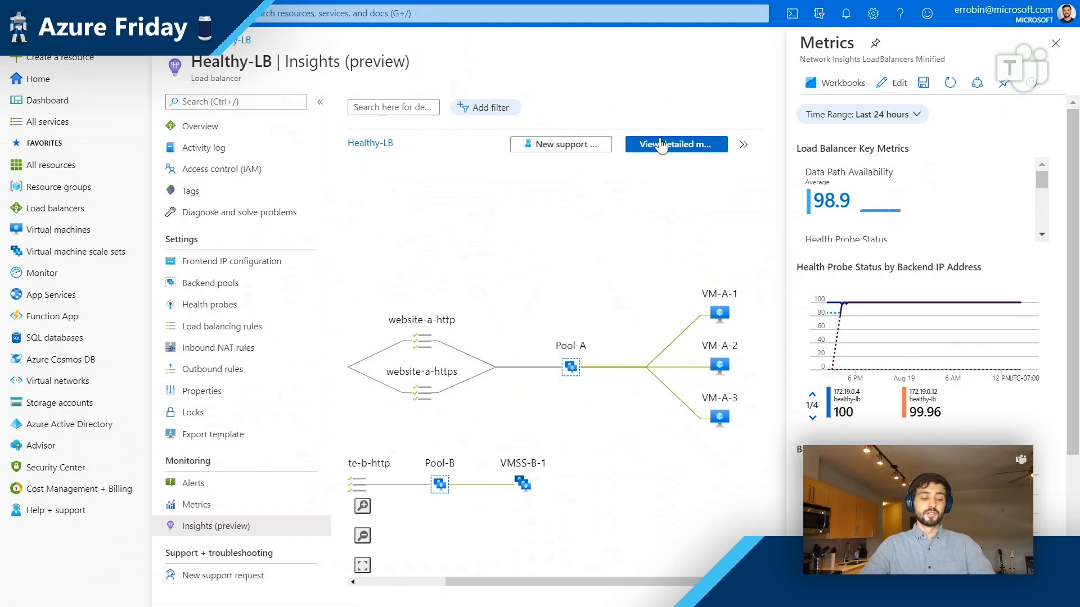
{"action": "left_click", "coordinate": [675, 144]}
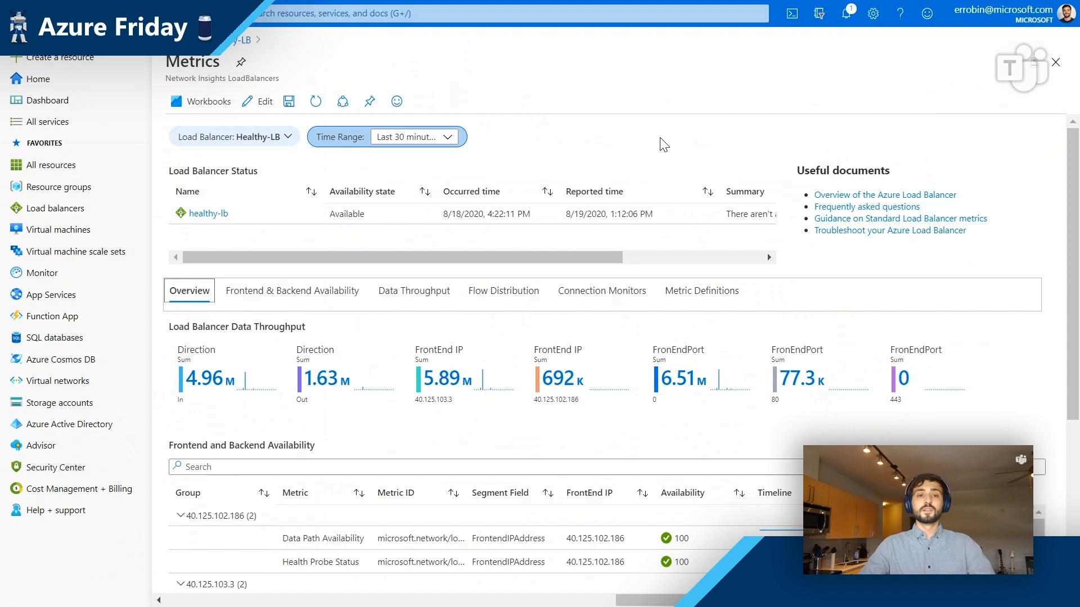
{"action": "mouse_move", "coordinate": [159, 186]}
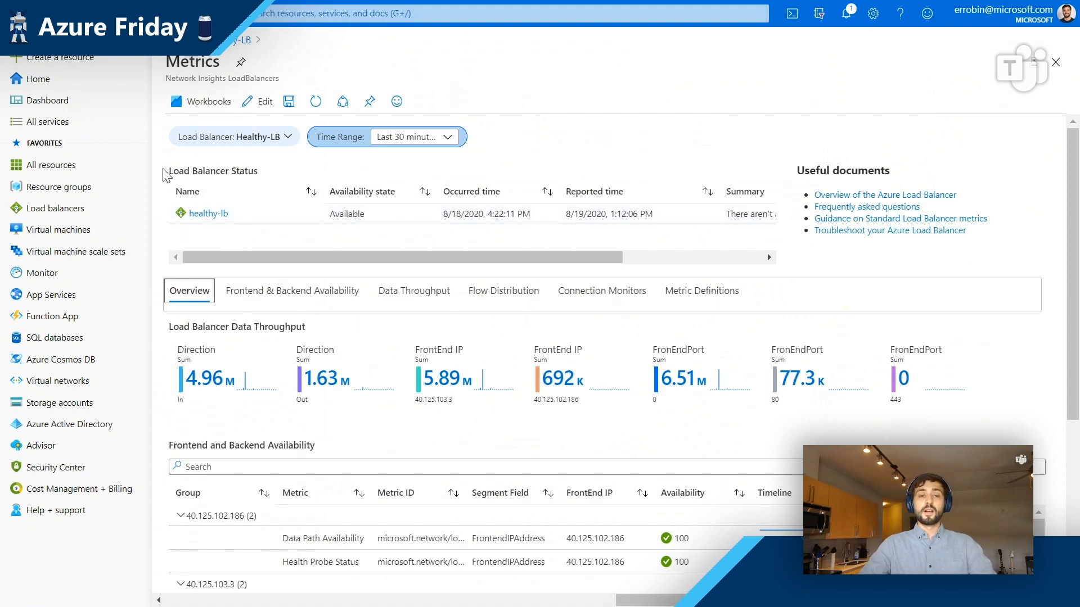
{"action": "double_click", "coordinate": [242, 171]}
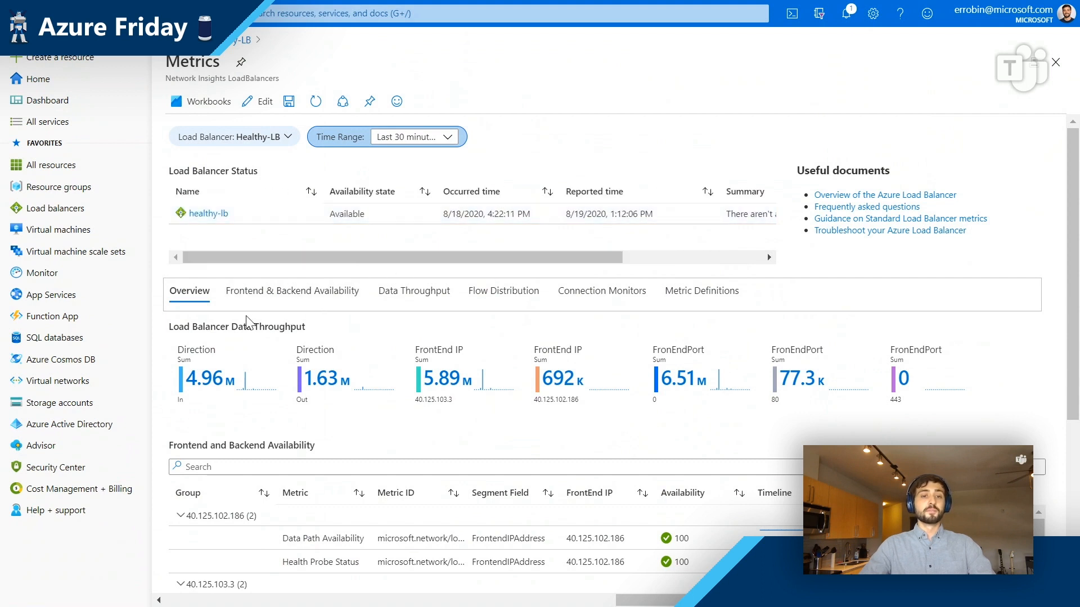
{"action": "mouse_move", "coordinate": [900, 219]}
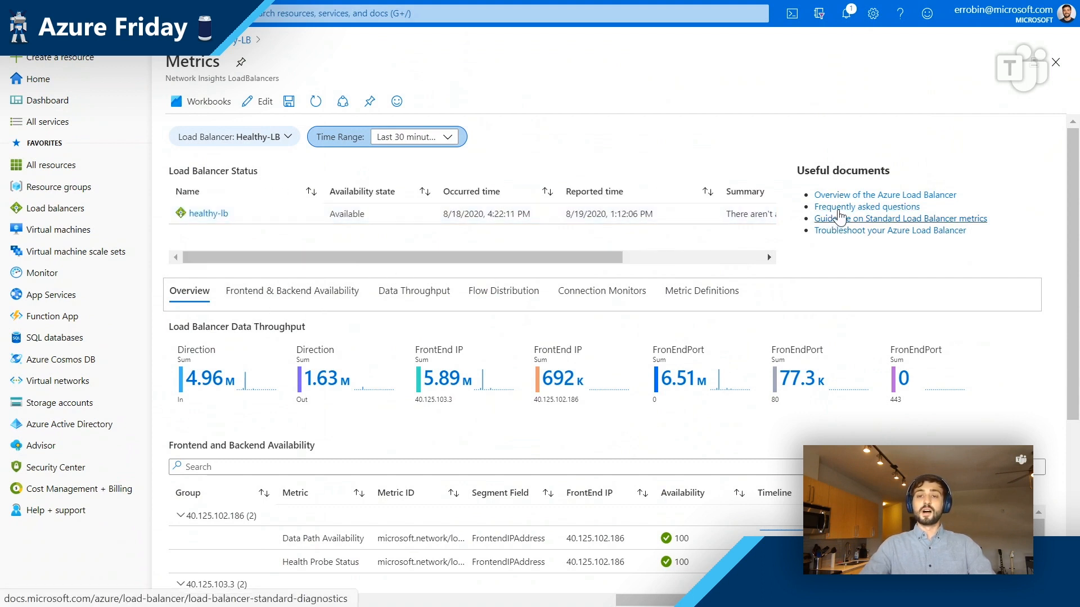
{"action": "mouse_move", "coordinate": [866, 206]}
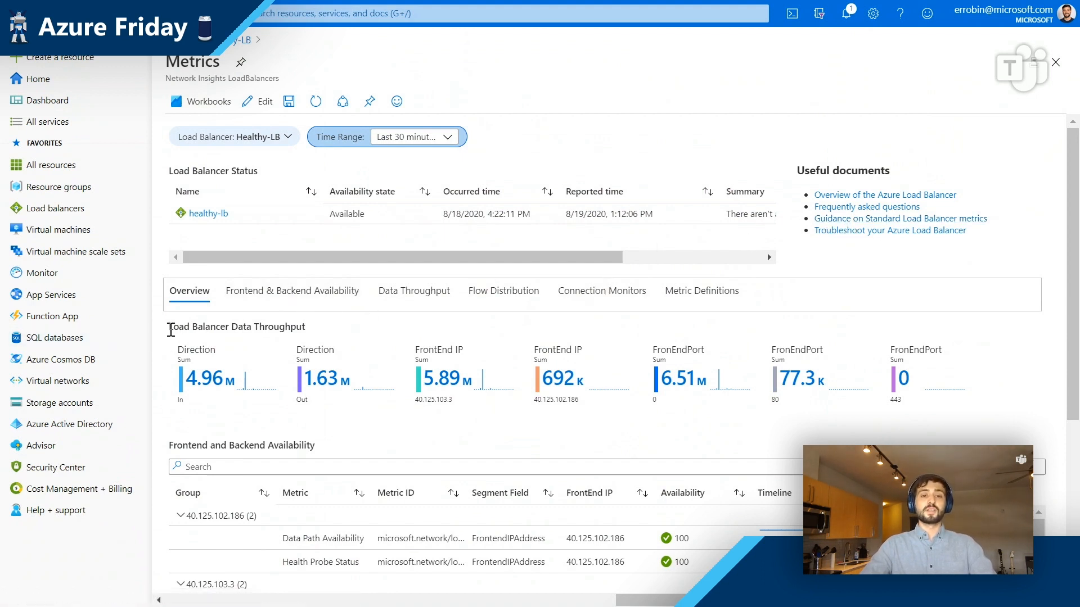
{"action": "scroll", "scroll_direction": "down", "scroll_amount": 3}
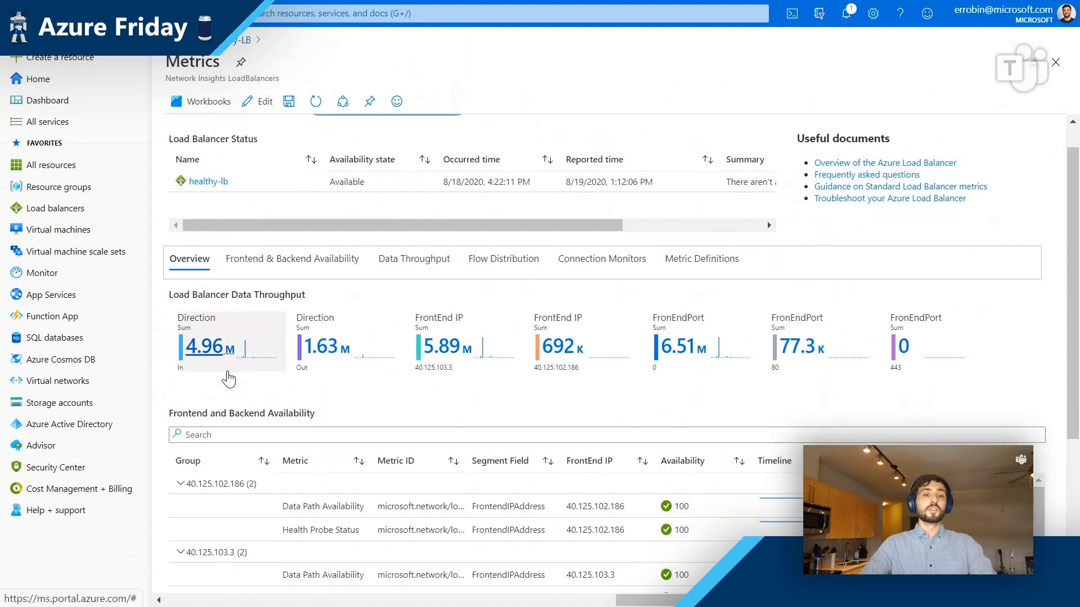
{"action": "scroll", "scroll_direction": "down", "scroll_amount": 3}
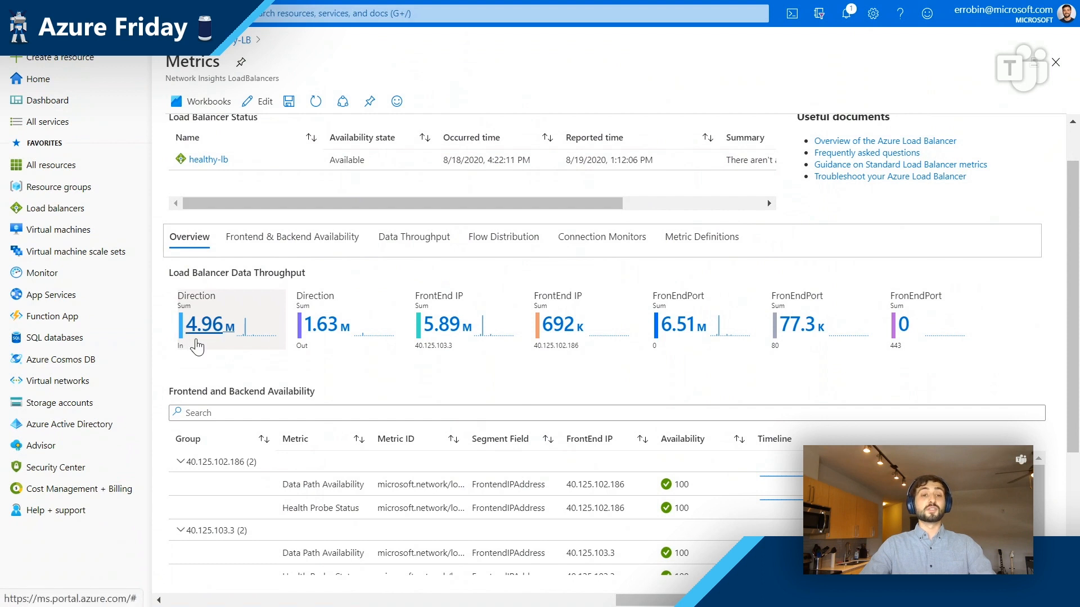
{"action": "mouse_move", "coordinate": [200, 362]}
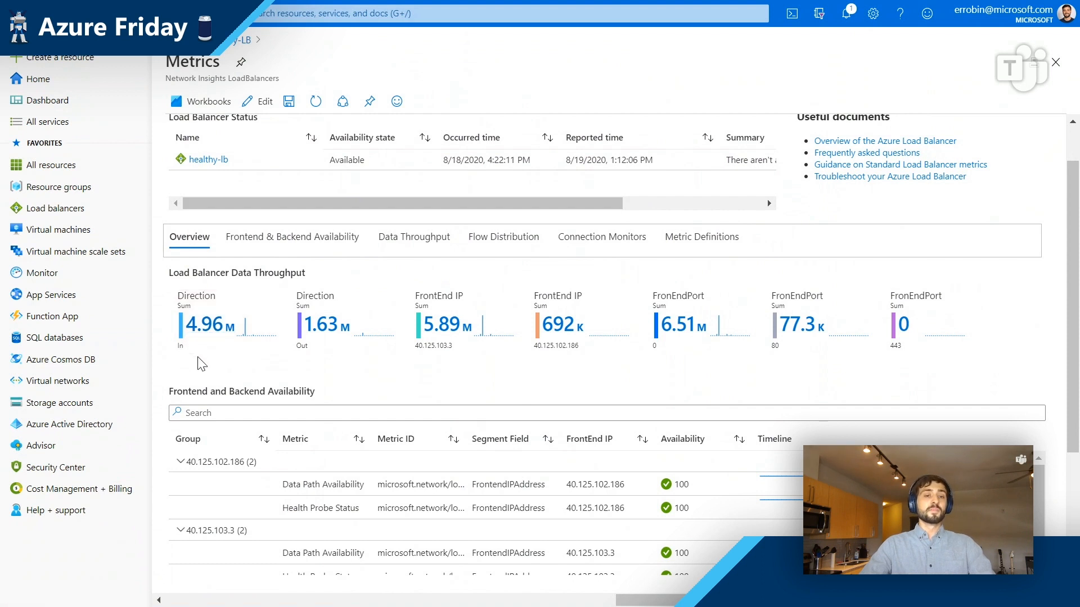
{"action": "mouse_move", "coordinate": [185, 376]}
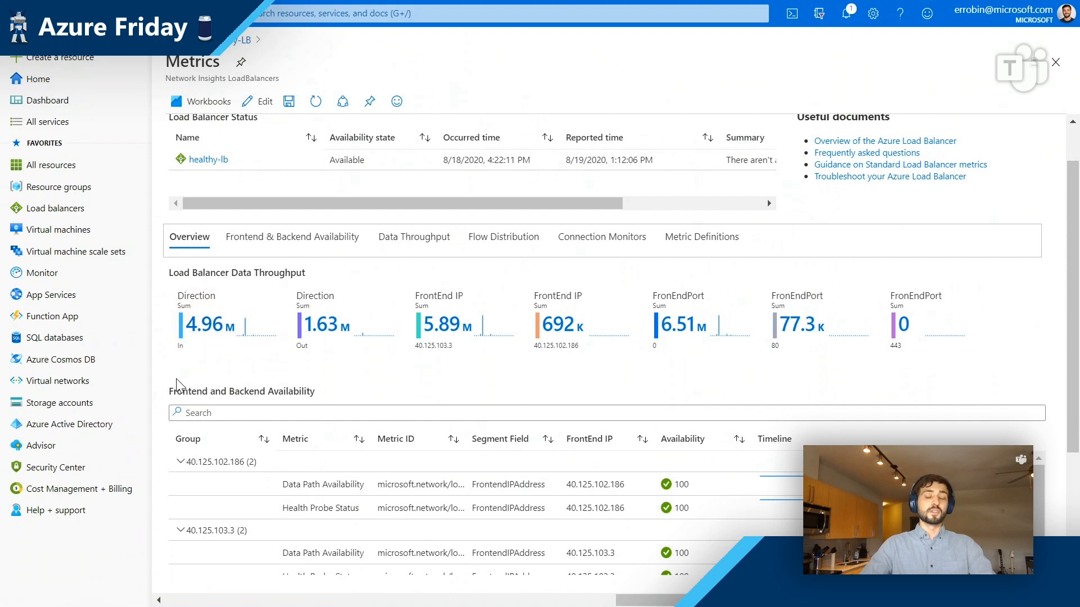
{"action": "scroll", "scroll_direction": "down", "scroll_amount": 3}
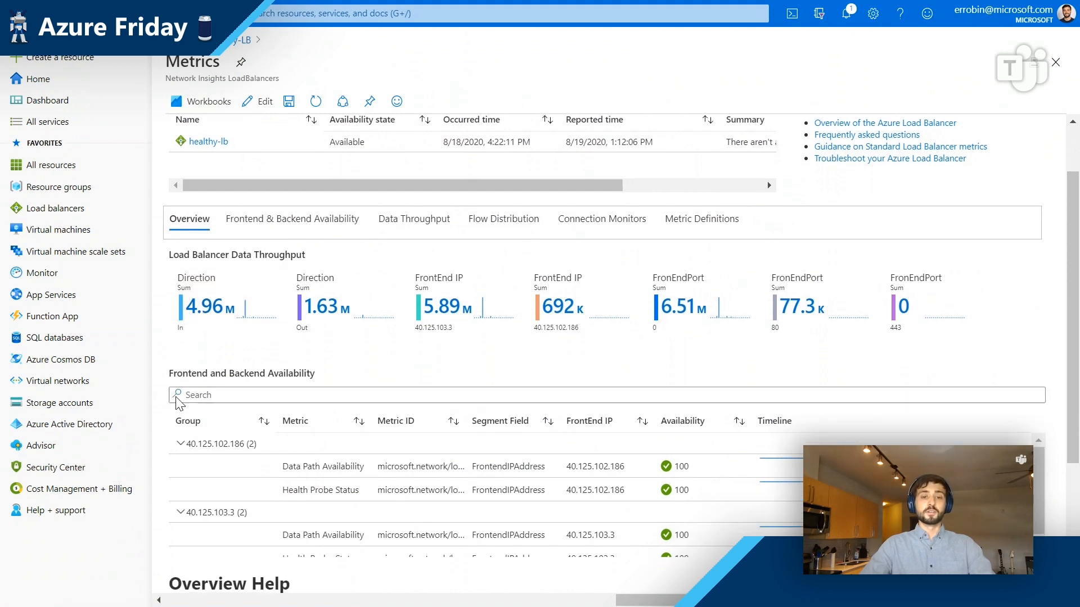
Step: Review the Overview charts and move to Frontend & Backend Availability showing 100
{"action": "scroll", "scroll_direction": "down", "scroll_amount": 3}
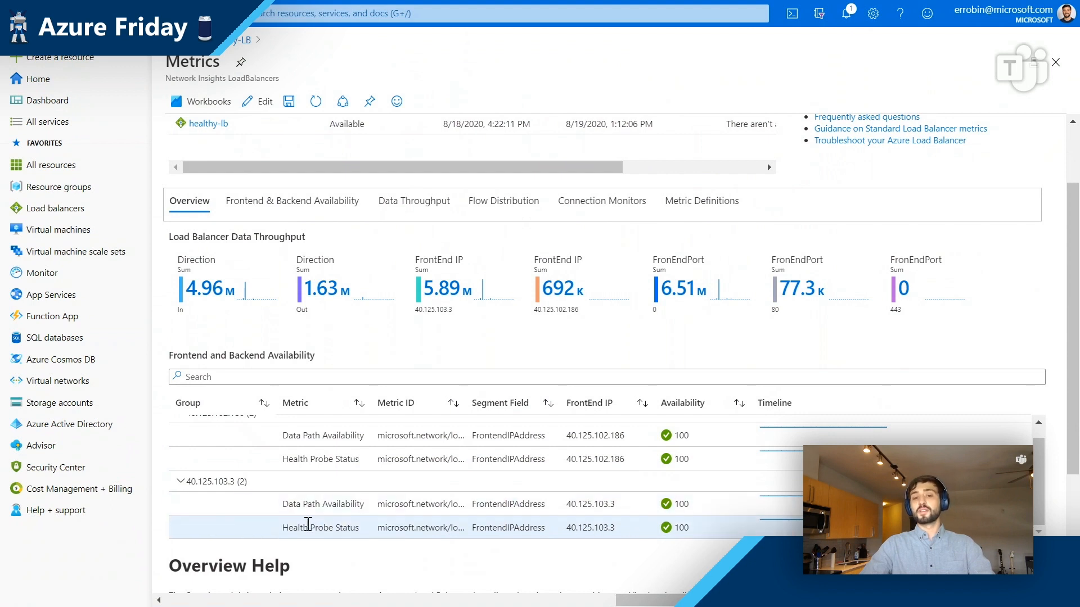
{"action": "scroll", "scroll_direction": "down", "scroll_amount": 3}
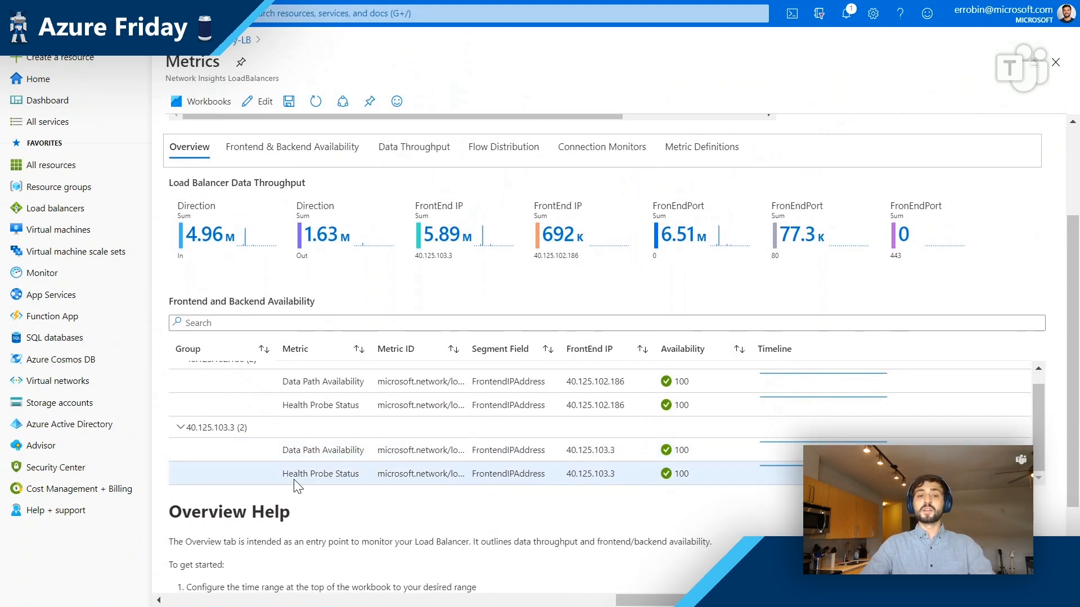
{"action": "scroll", "scroll_direction": "down", "scroll_amount": 3}
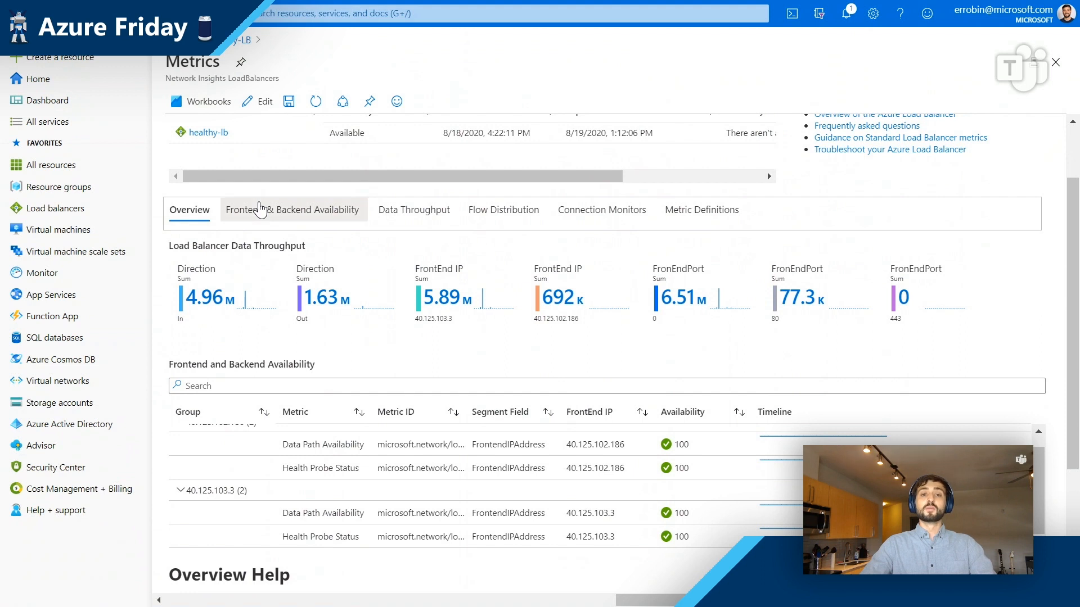
{"action": "left_click", "coordinate": [293, 209]}
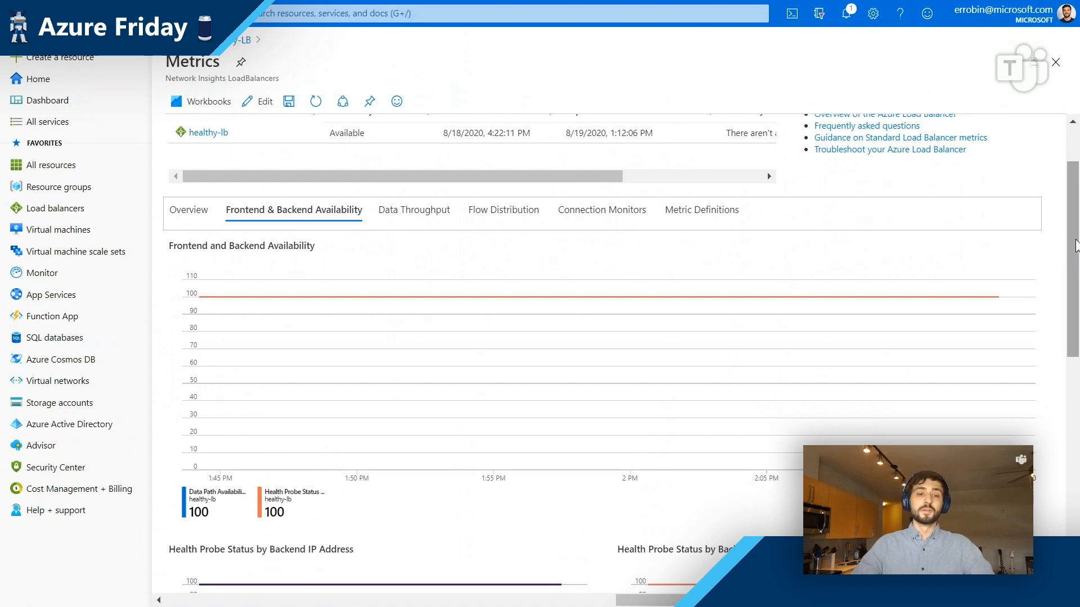
Step: Scroll through the health probe availability charts for the load balancer
{"action": "scroll", "scroll_direction": "down", "scroll_amount": 3}
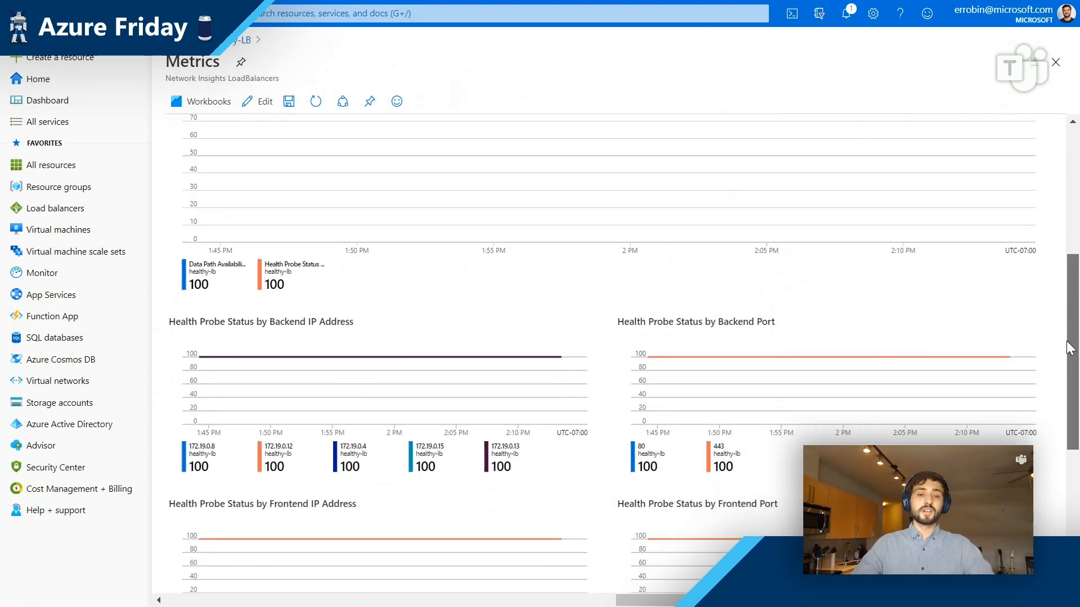
{"action": "scroll", "scroll_direction": "down", "scroll_amount": 3}
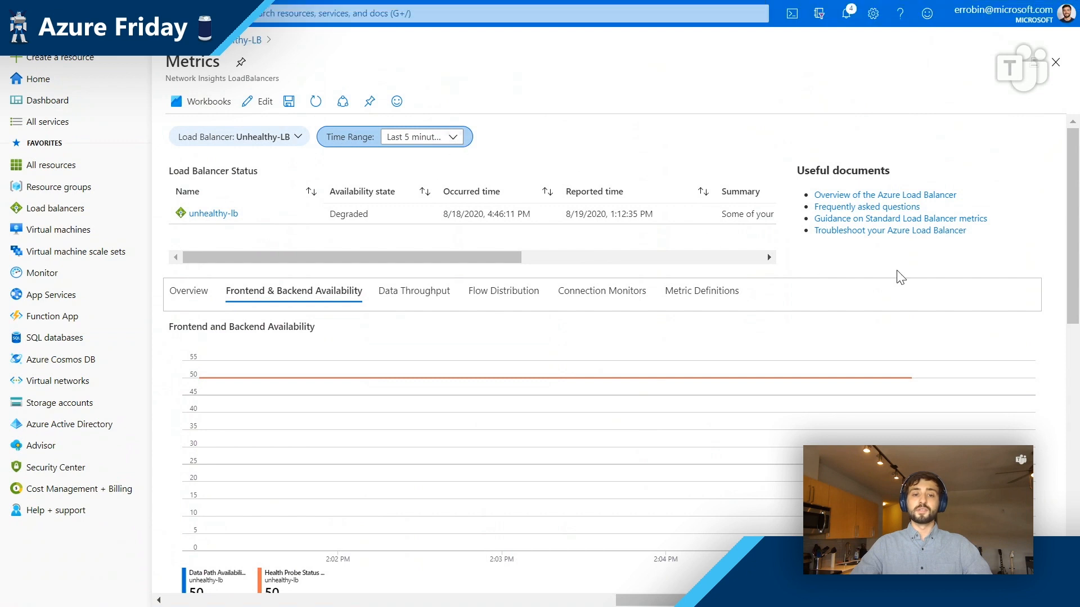
Step: Review health probe status by backend IP, port, frontend IP and port
{"action": "scroll", "scroll_direction": "down", "scroll_amount": 3}
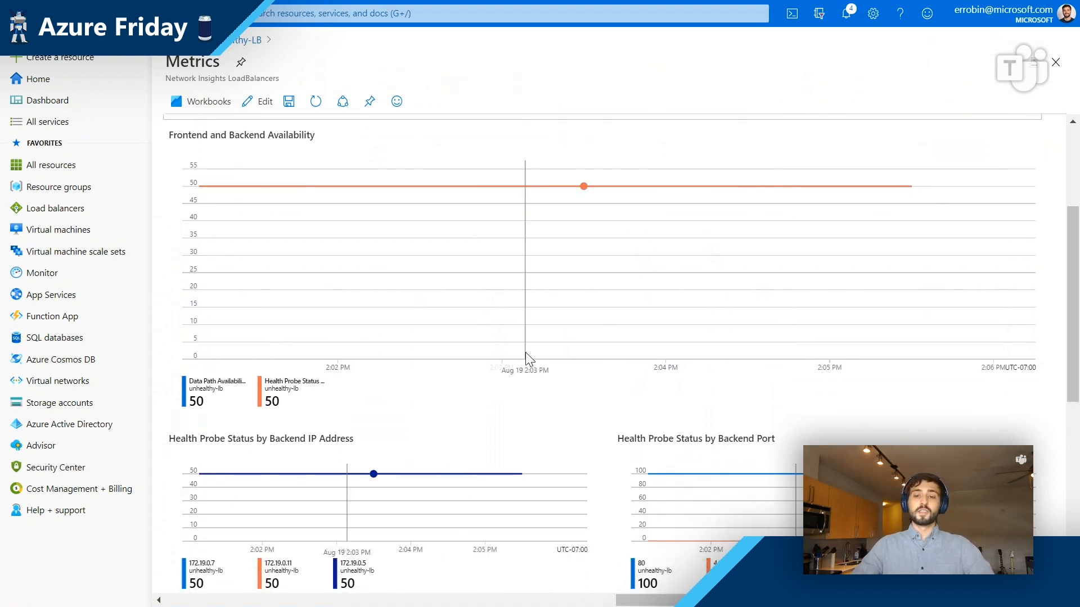
{"action": "mouse_move", "coordinate": [789, 316]}
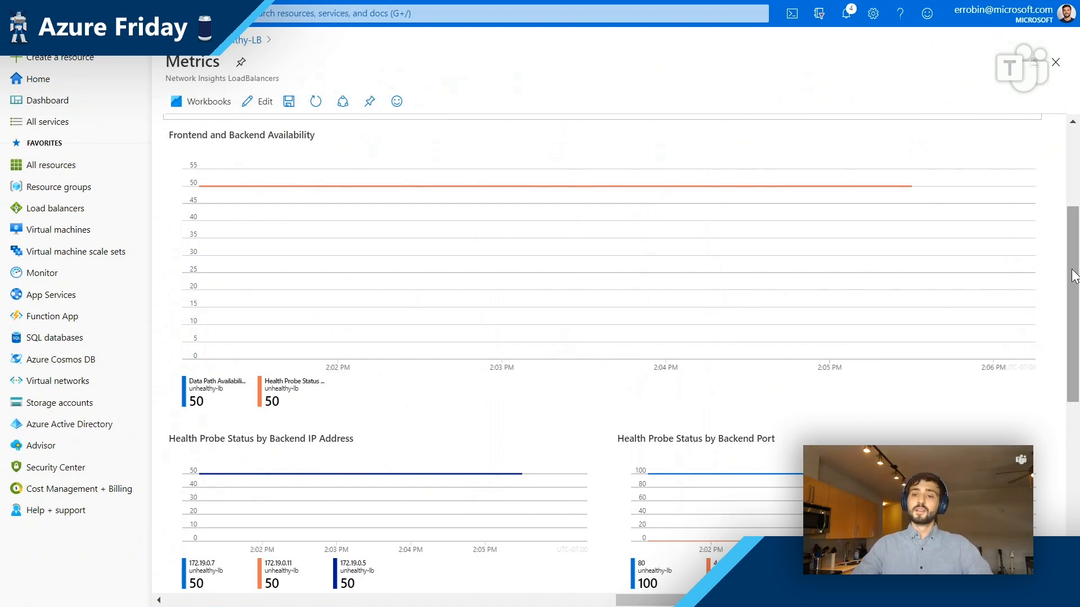
{"action": "scroll", "scroll_direction": "down", "scroll_amount": 3}
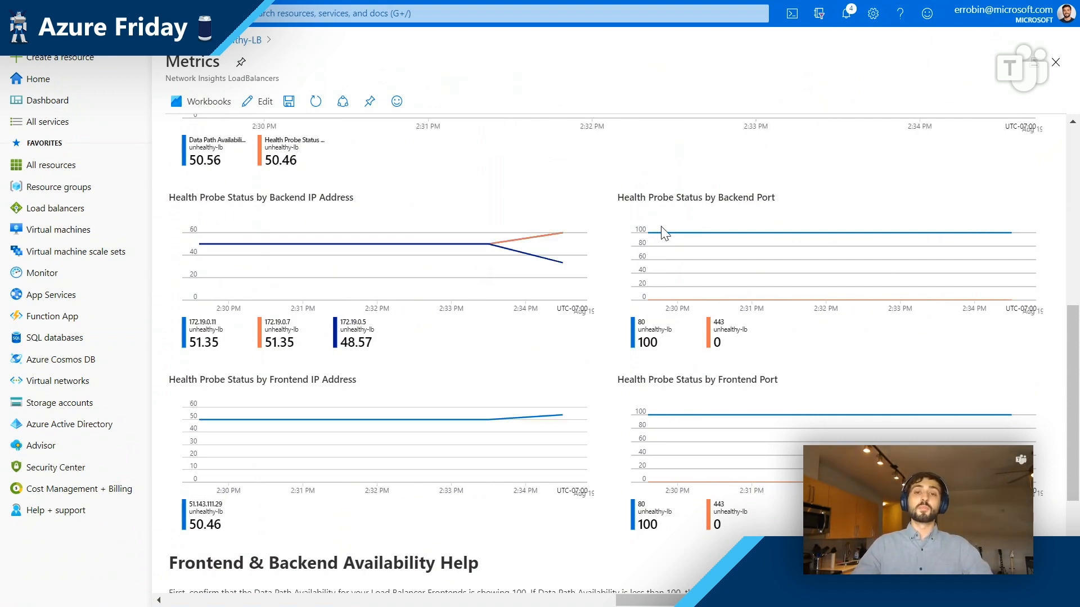
{"action": "scroll", "scroll_direction": "down", "scroll_amount": 3}
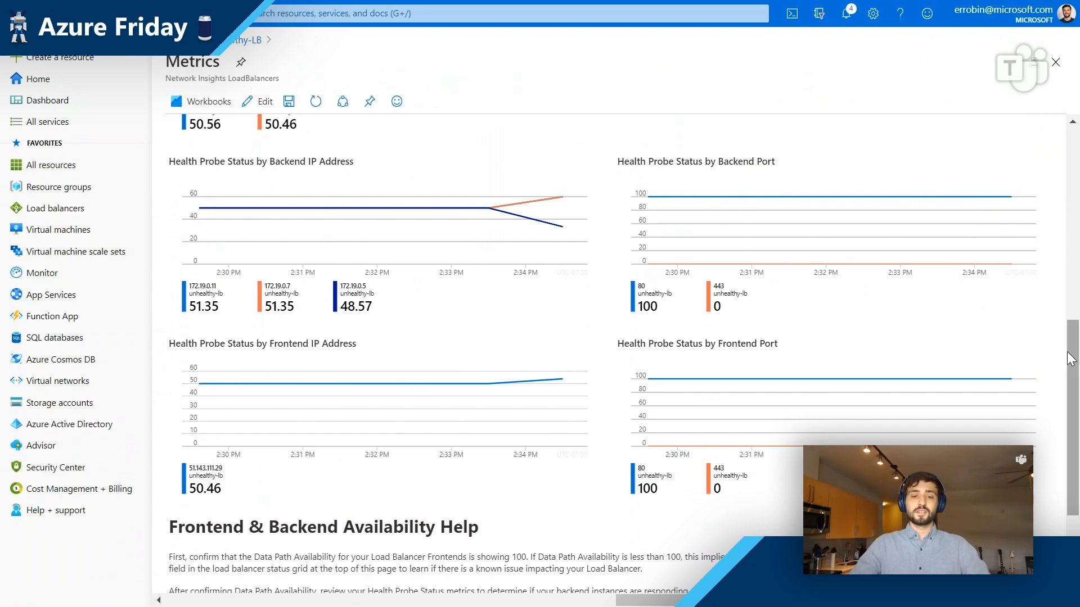
{"action": "scroll", "scroll_direction": "down", "scroll_amount": 3}
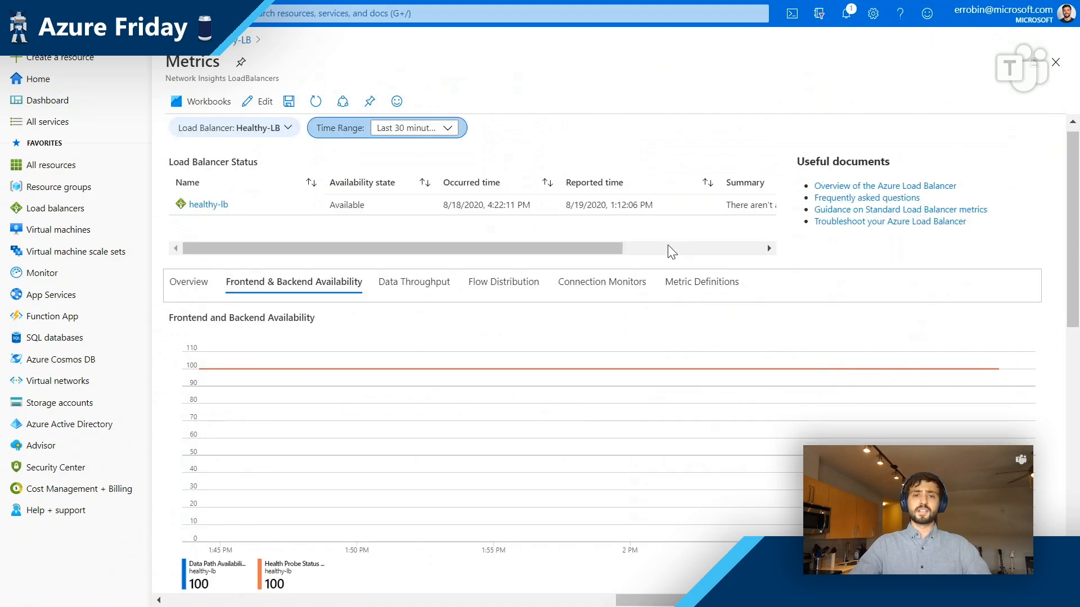
{"action": "mouse_move", "coordinate": [414, 282]}
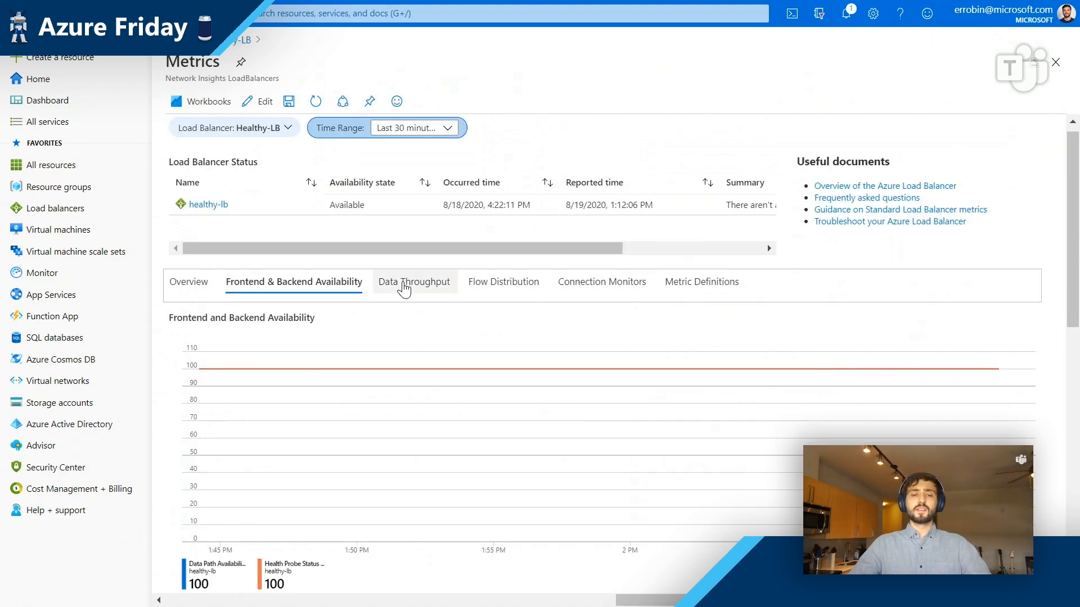
Step: View Data Throughput by direction, then the Flow Distribution charts for Healthy-LB
{"action": "left_click", "coordinate": [413, 281]}
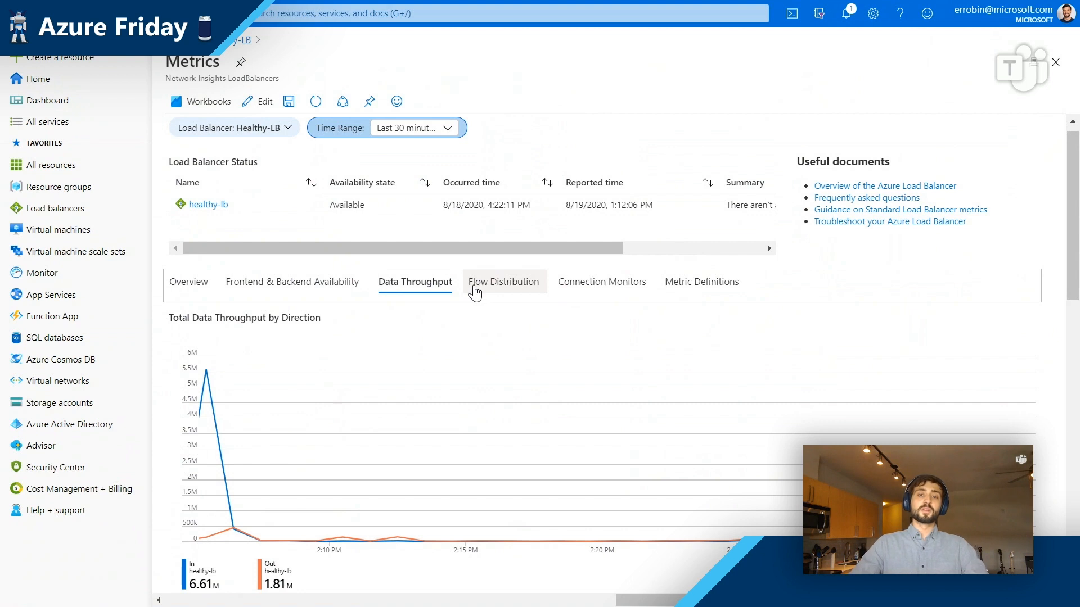
{"action": "left_click", "coordinate": [503, 282]}
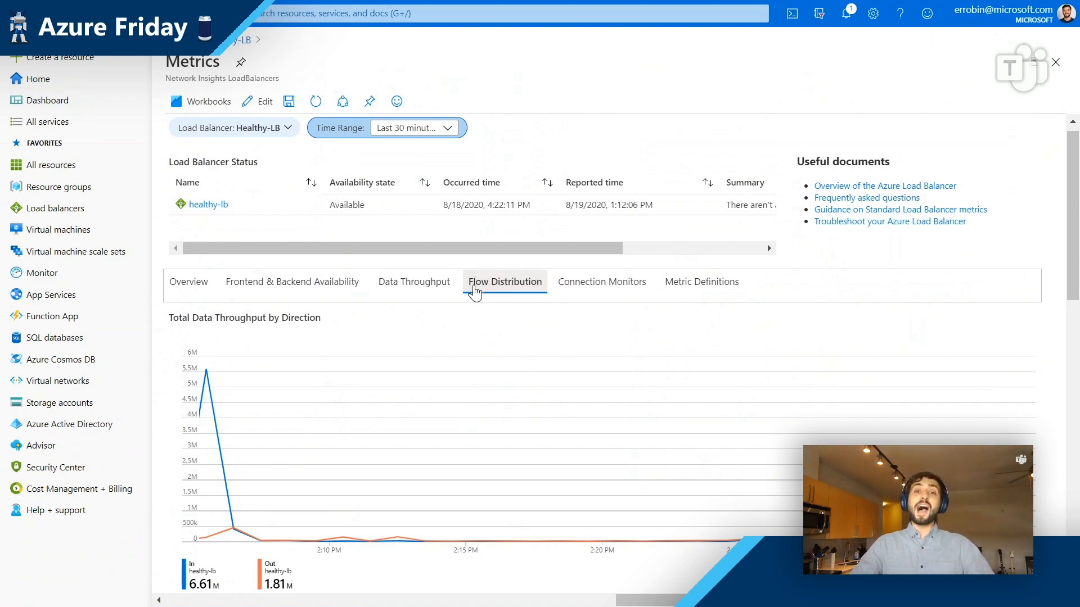
{"action": "left_click", "coordinate": [504, 282]}
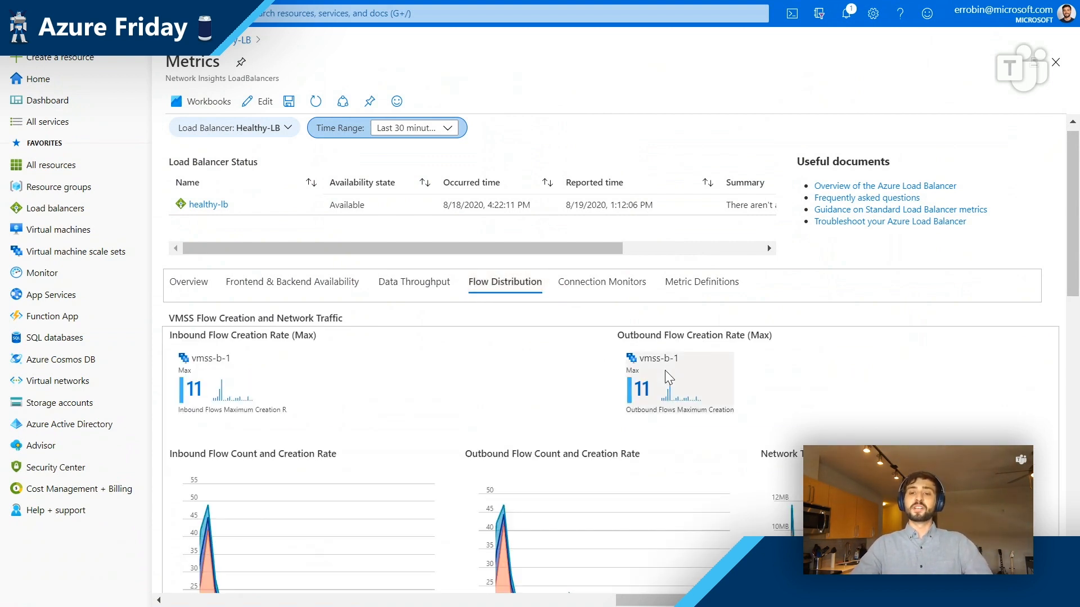
{"action": "scroll", "scroll_direction": "down", "scroll_amount": 3}
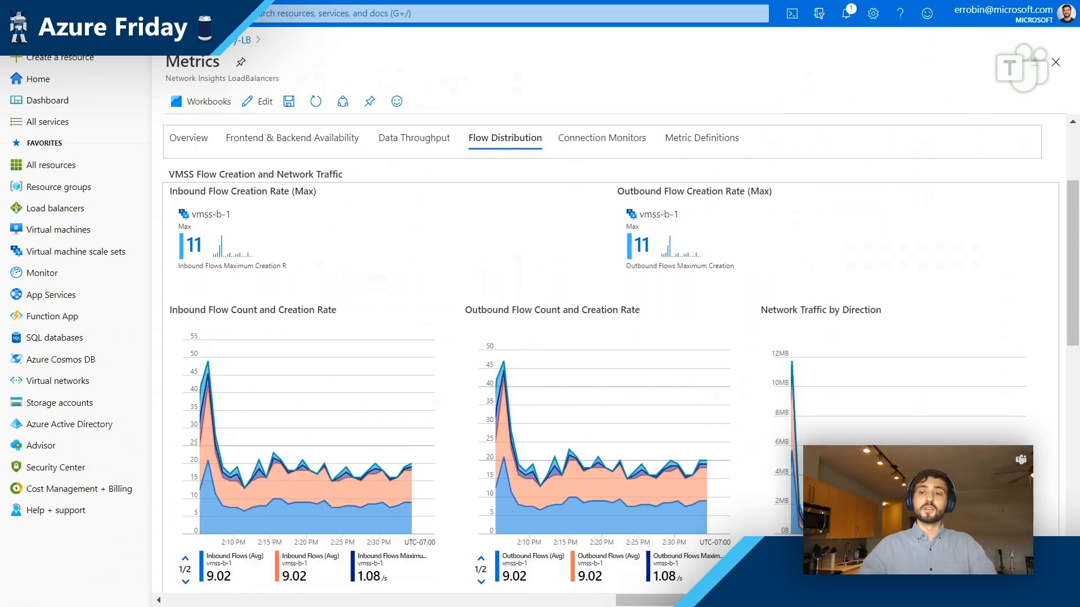
{"action": "scroll", "scroll_direction": "down", "scroll_amount": 3}
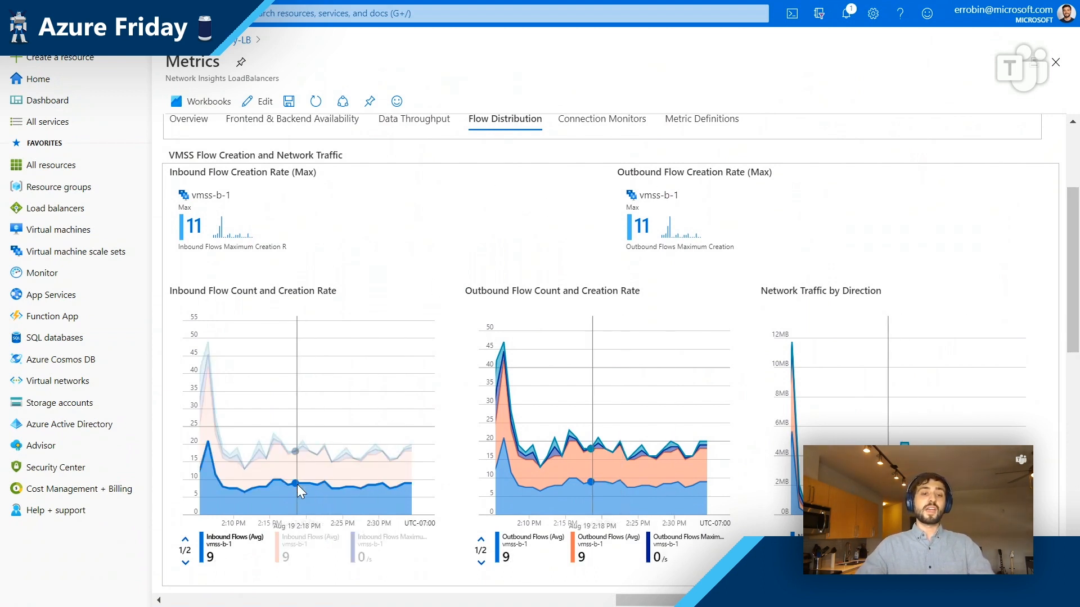
{"action": "mouse_move", "coordinate": [439, 506]}
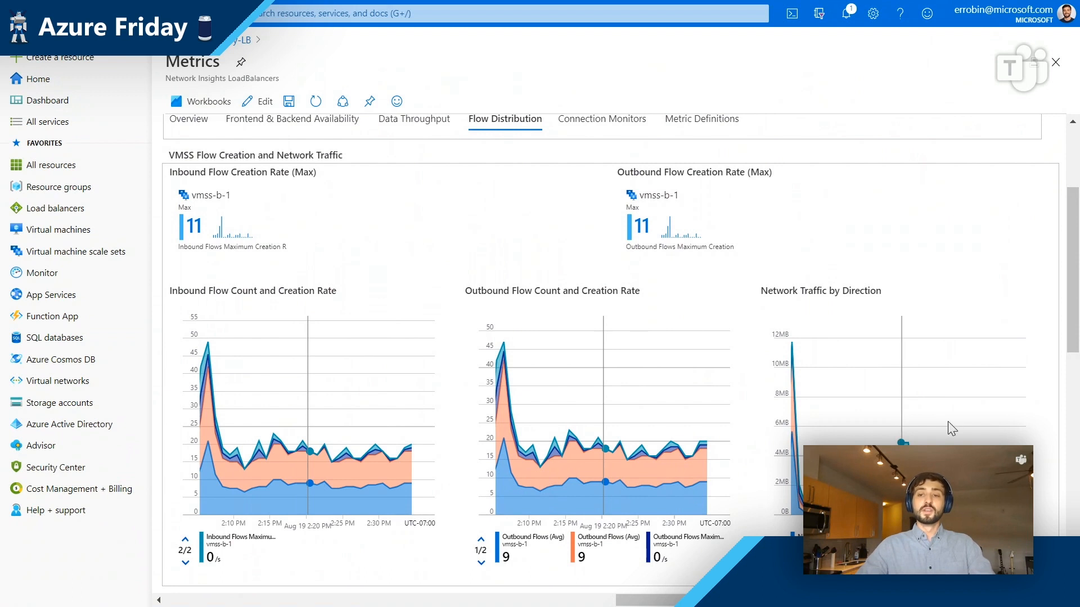
{"action": "scroll", "scroll_direction": "down", "scroll_amount": 3}
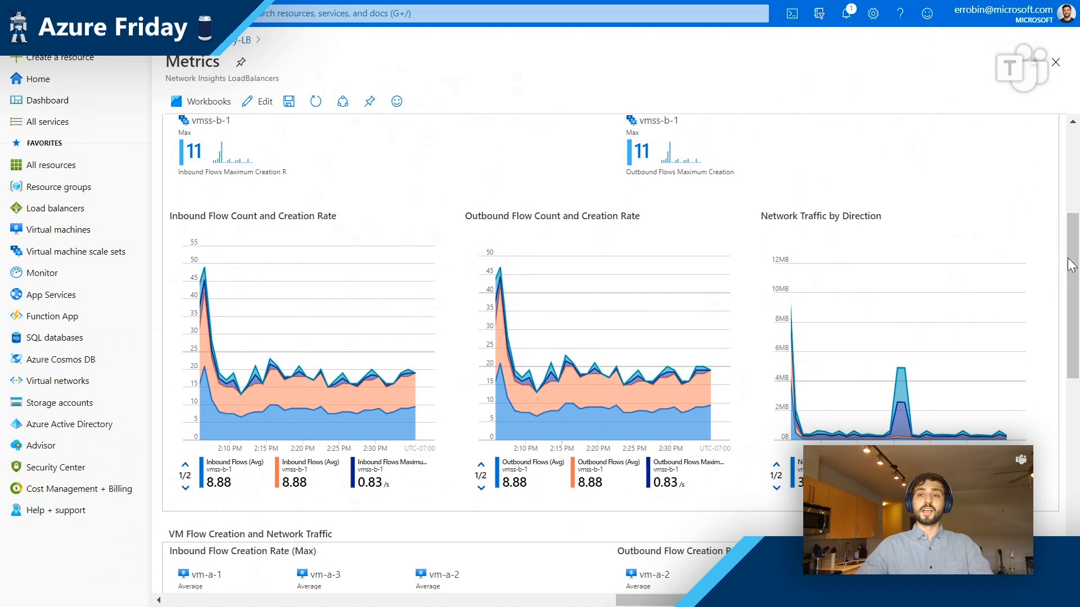
{"action": "scroll", "scroll_direction": "down", "scroll_amount": 3}
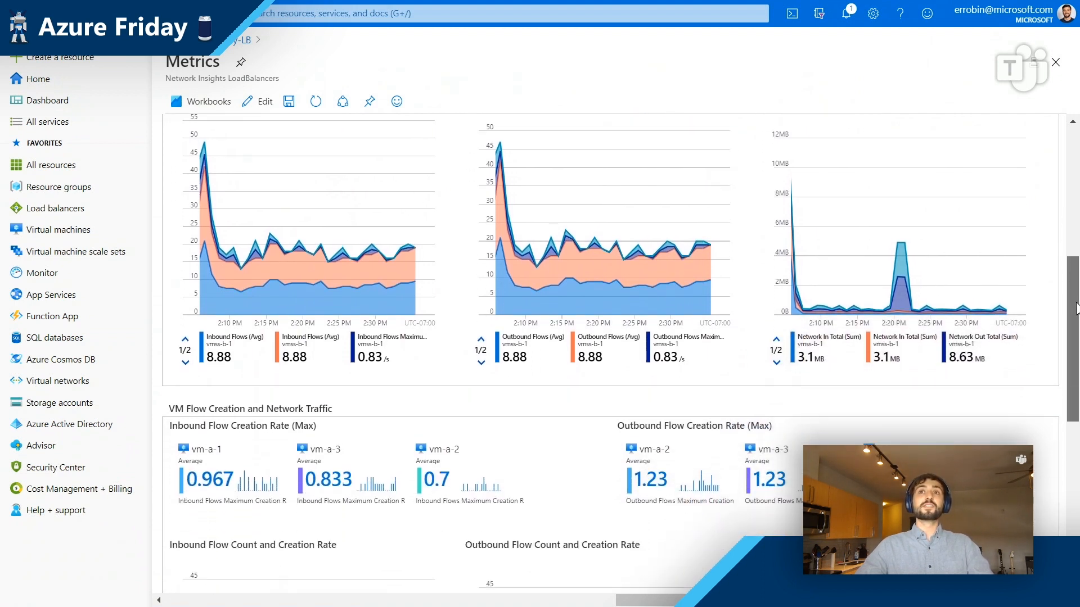
{"action": "scroll", "scroll_direction": "down", "scroll_amount": 3}
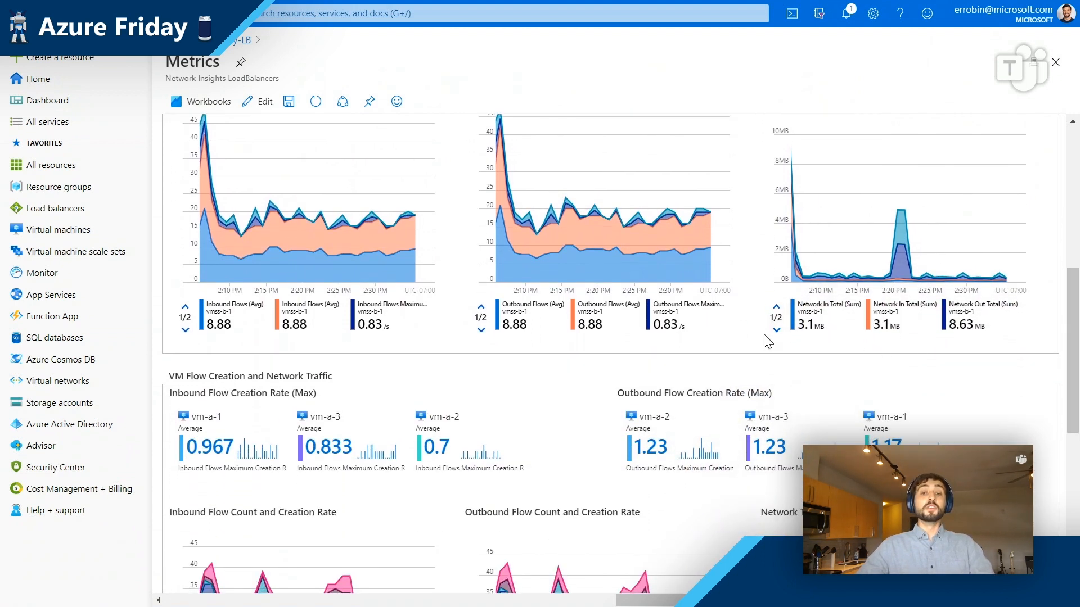
{"action": "scroll", "scroll_direction": "down", "scroll_amount": 3}
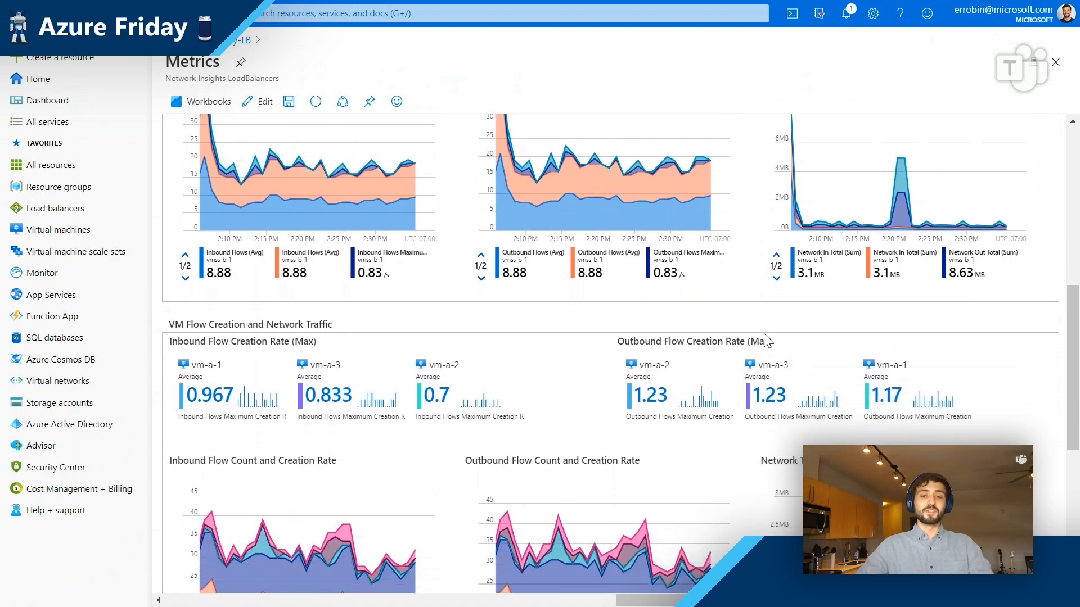
{"action": "scroll", "scroll_direction": "down", "scroll_amount": 3}
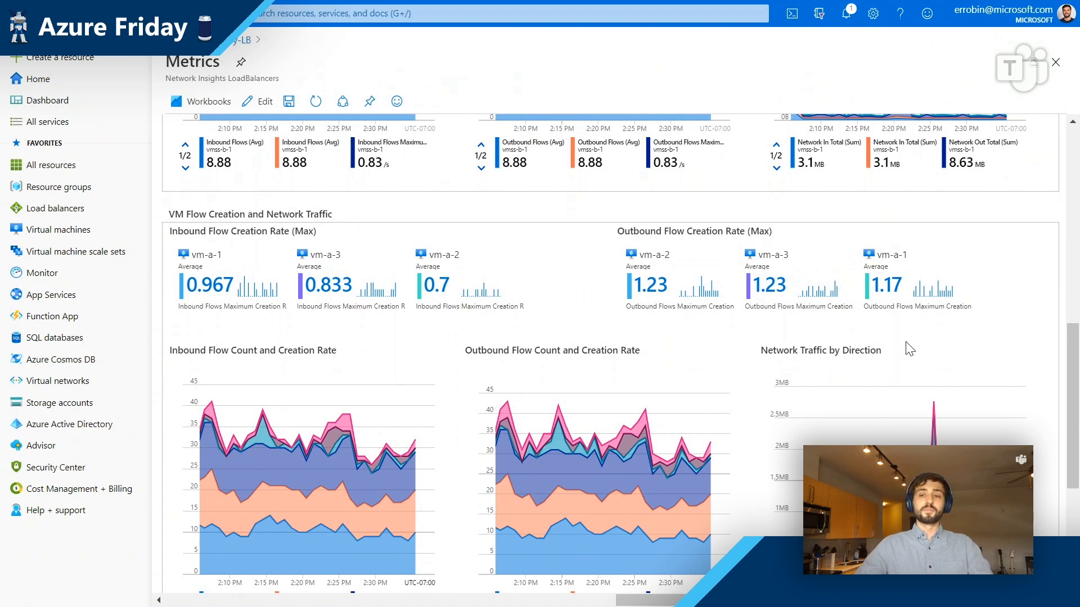
{"action": "scroll", "scroll_direction": "down", "scroll_amount": 3}
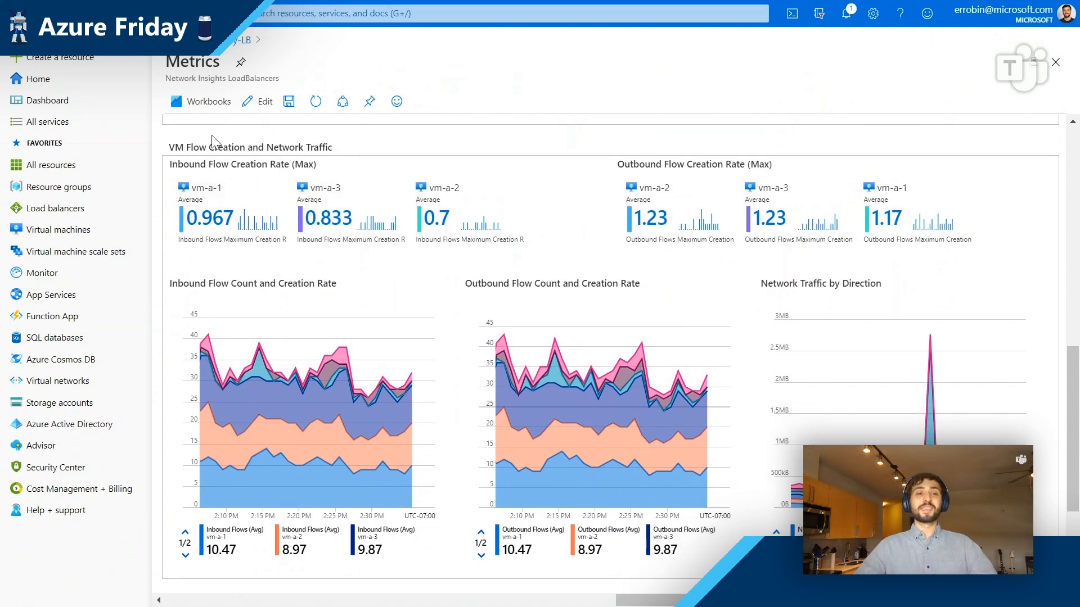
{"action": "double_click", "coordinate": [176, 147]}
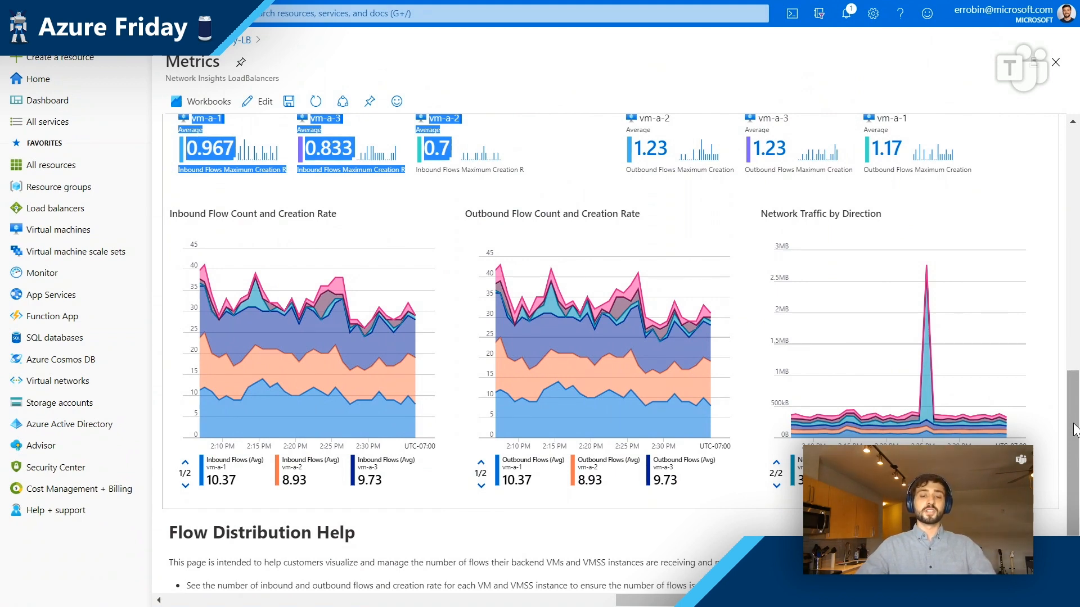
{"action": "scroll", "scroll_direction": "down", "scroll_amount": 3}
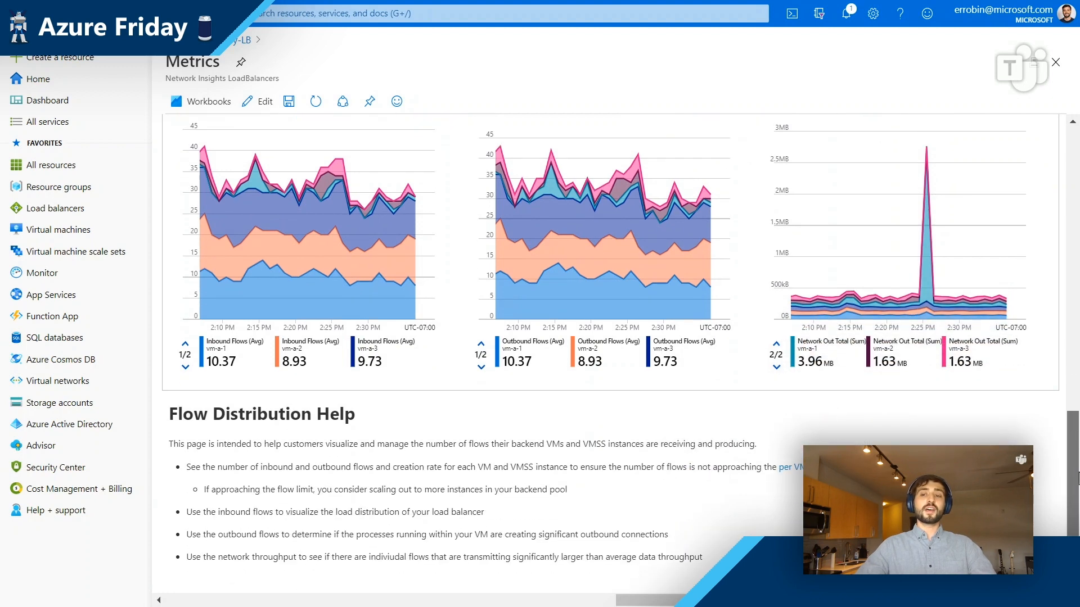
{"action": "left_click_drag", "start_coordinate": [170, 438], "coordinate": [413, 482]}
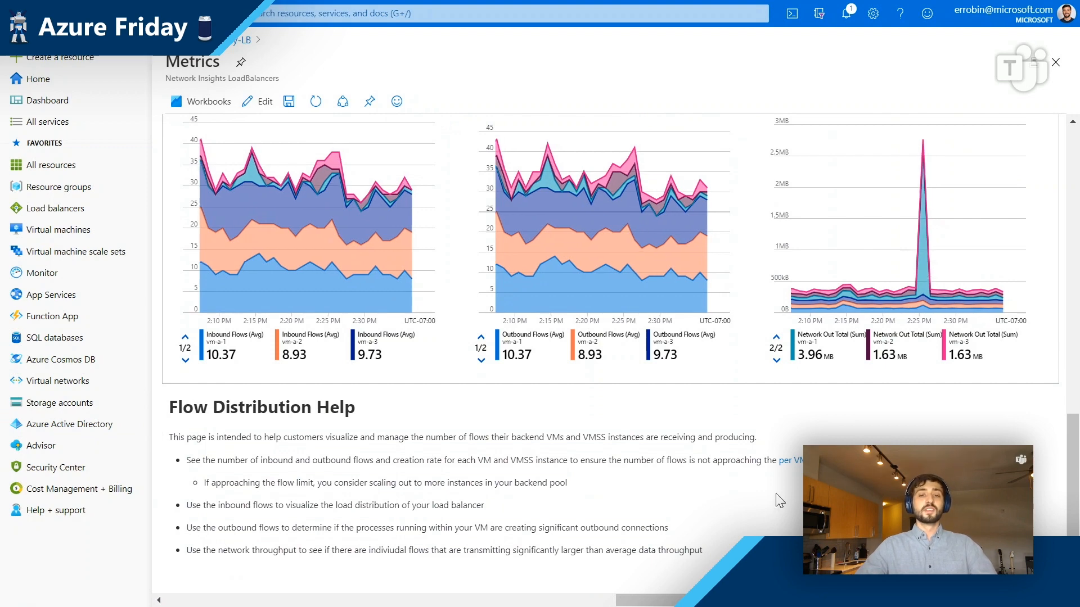
{"action": "mouse_move", "coordinate": [1057, 463]}
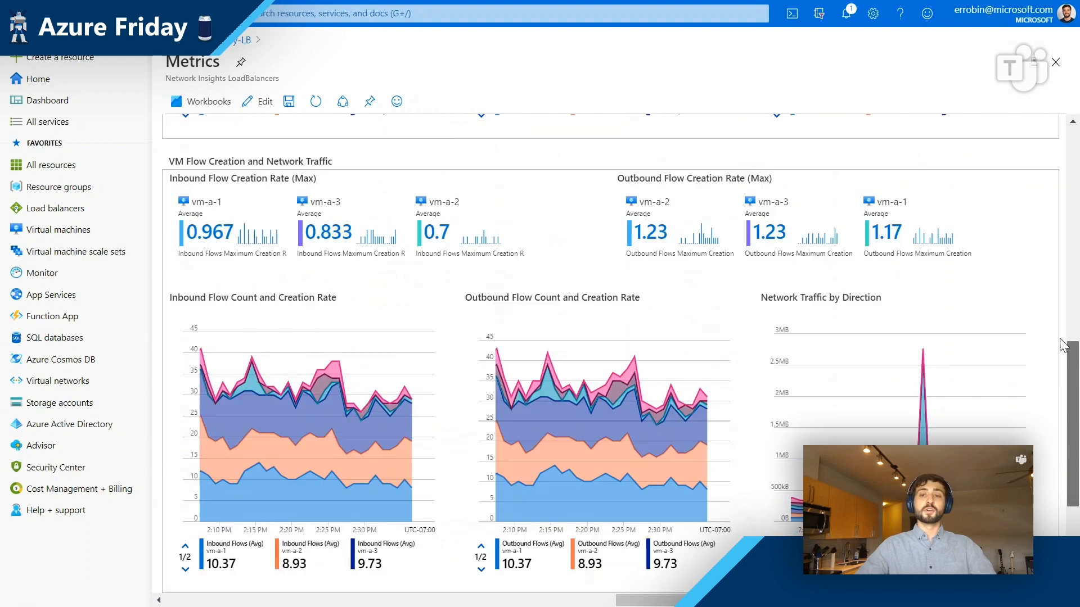
{"action": "scroll", "scroll_direction": "down", "scroll_amount": 3}
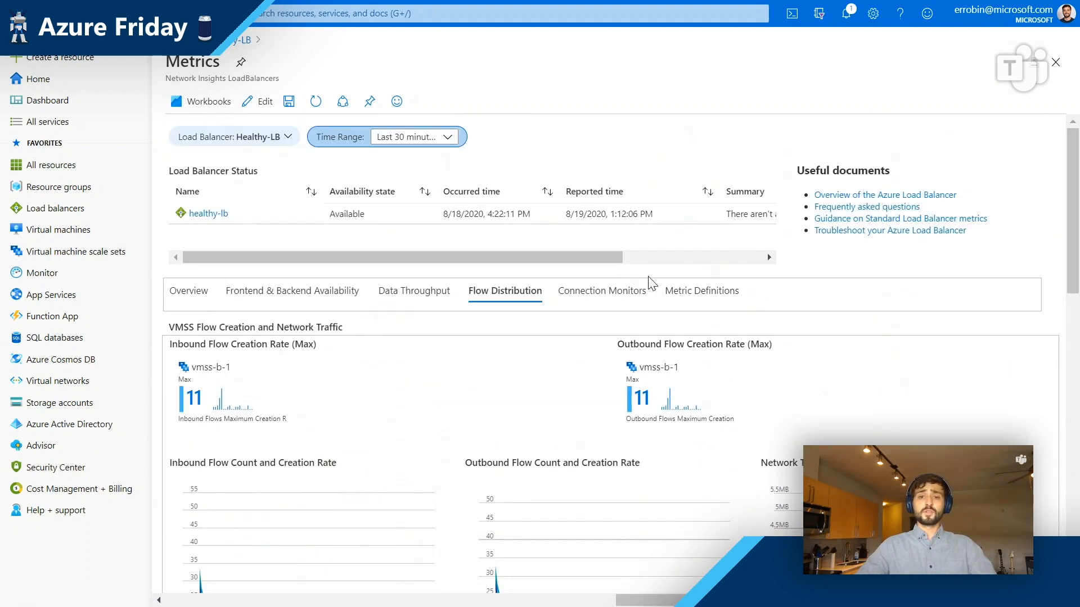
Step: Show Connection Monitors round-trip map: North Europe 132, Korea Central 122, West US 2 1.05
{"action": "left_click", "coordinate": [602, 290]}
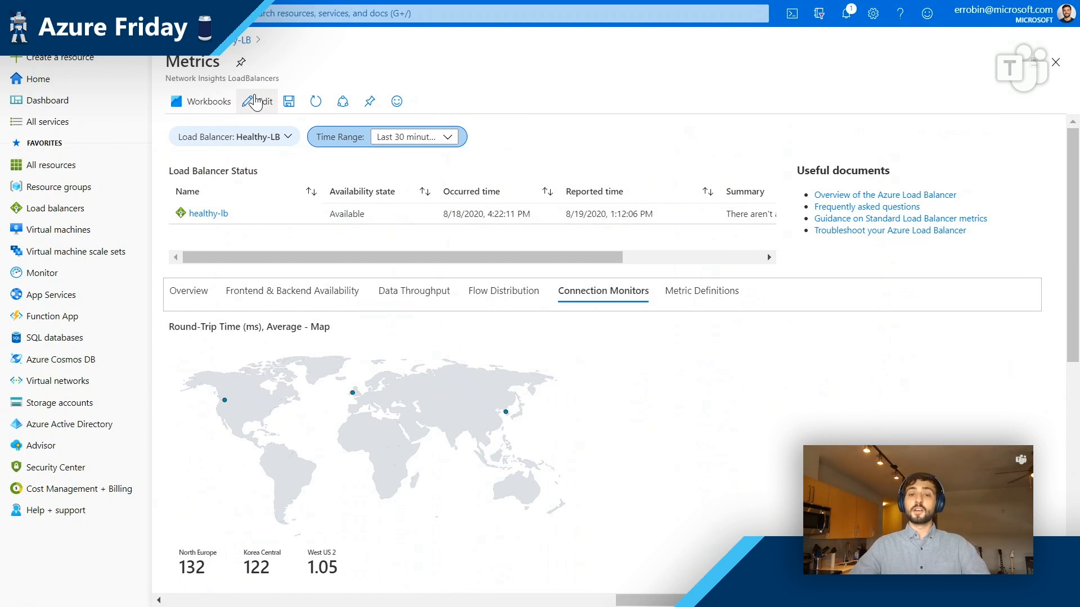
{"action": "mouse_move", "coordinate": [256, 101]}
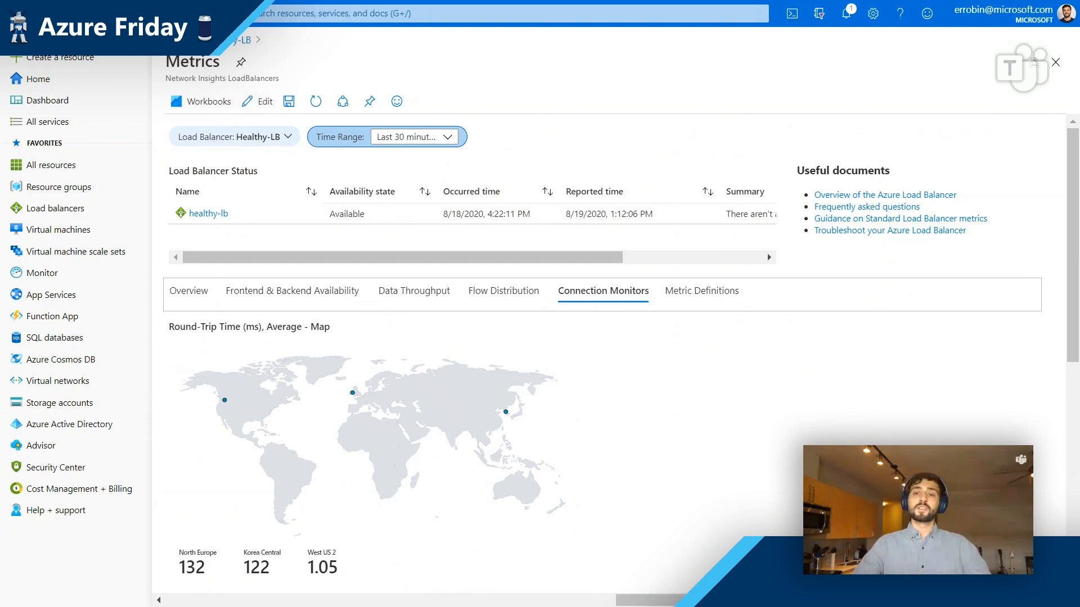
{"action": "scroll", "scroll_direction": "down", "scroll_amount": 3}
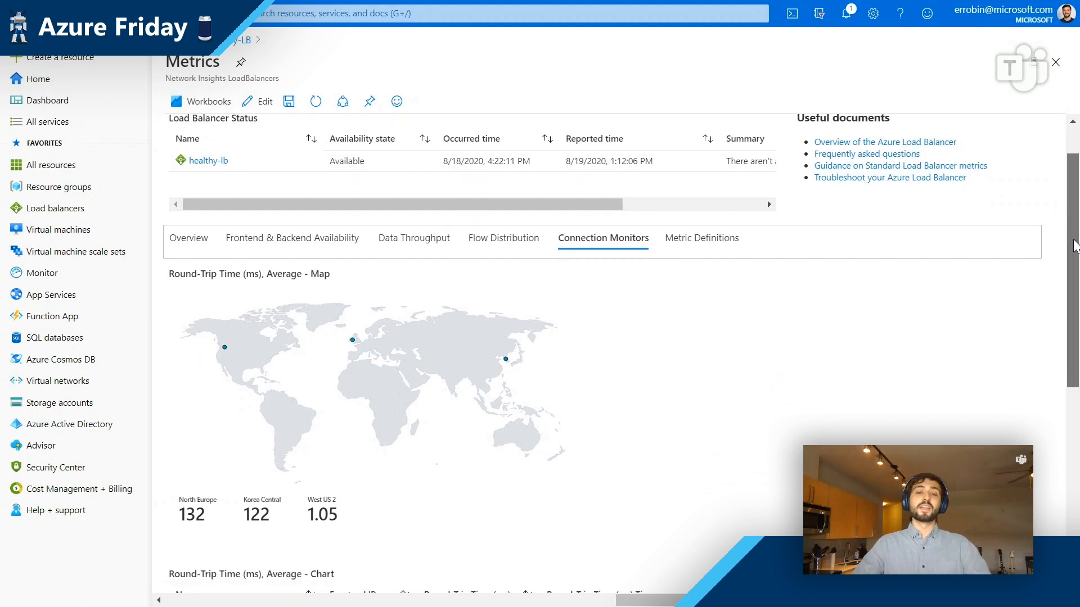
{"action": "mouse_move", "coordinate": [737, 289]}
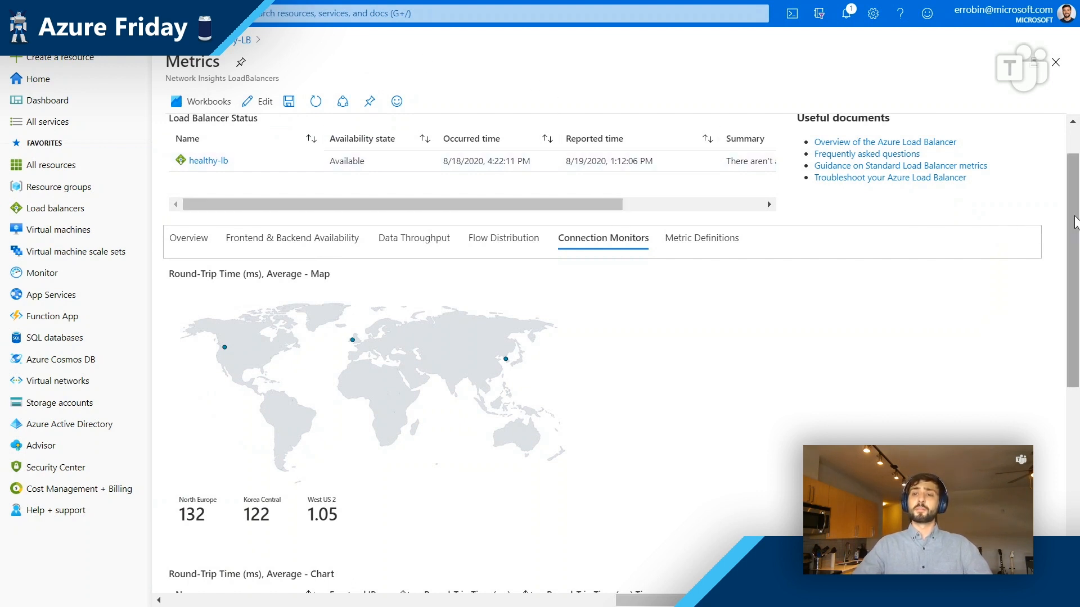
{"action": "scroll", "scroll_direction": "down", "scroll_amount": 3}
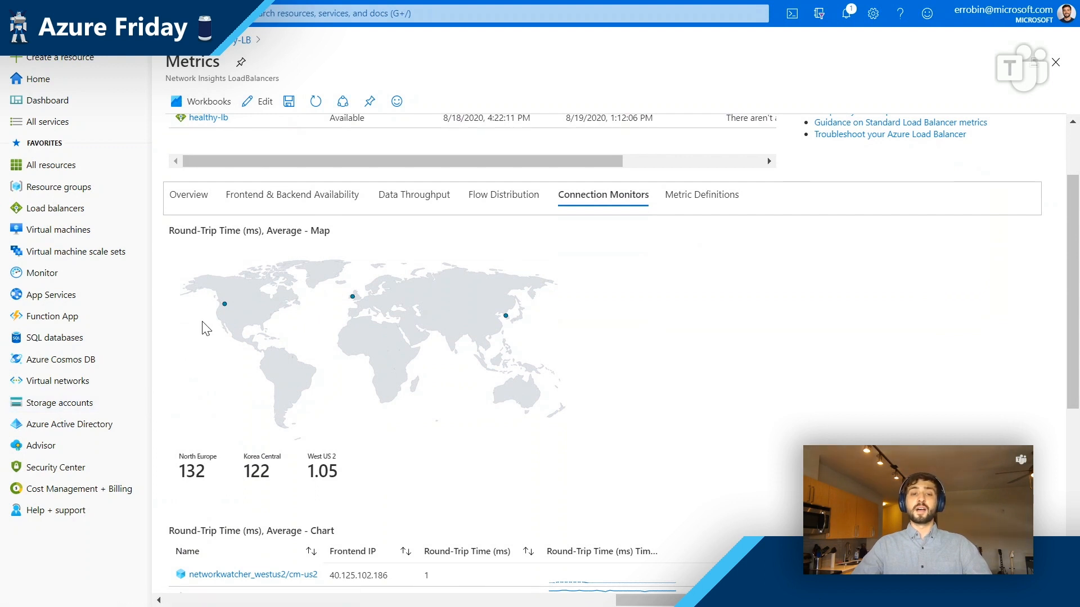
{"action": "mouse_move", "coordinate": [206, 260]}
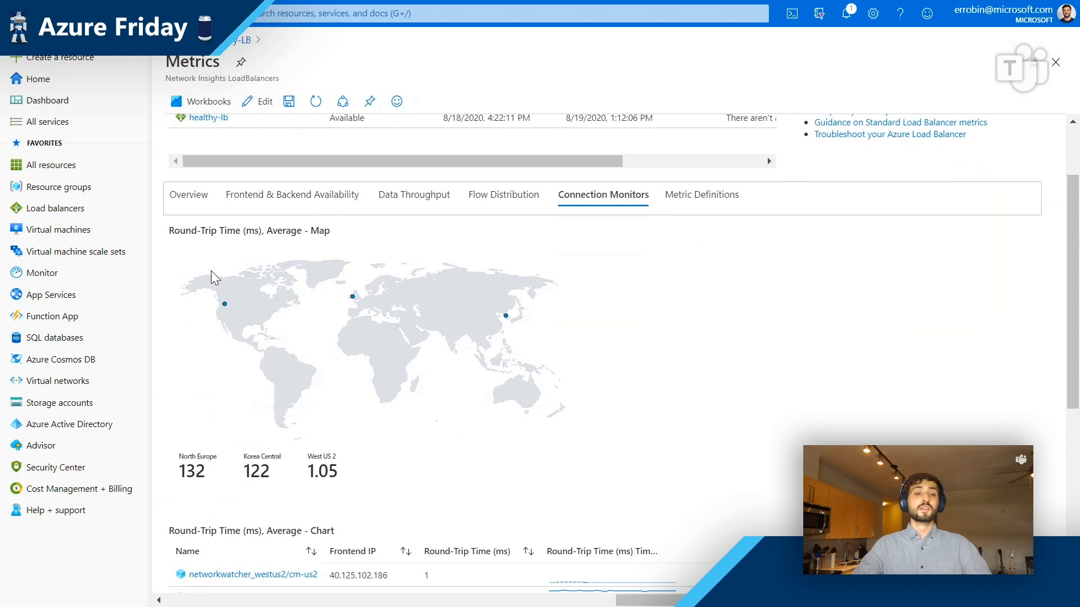
{"action": "double_click", "coordinate": [197, 456]}
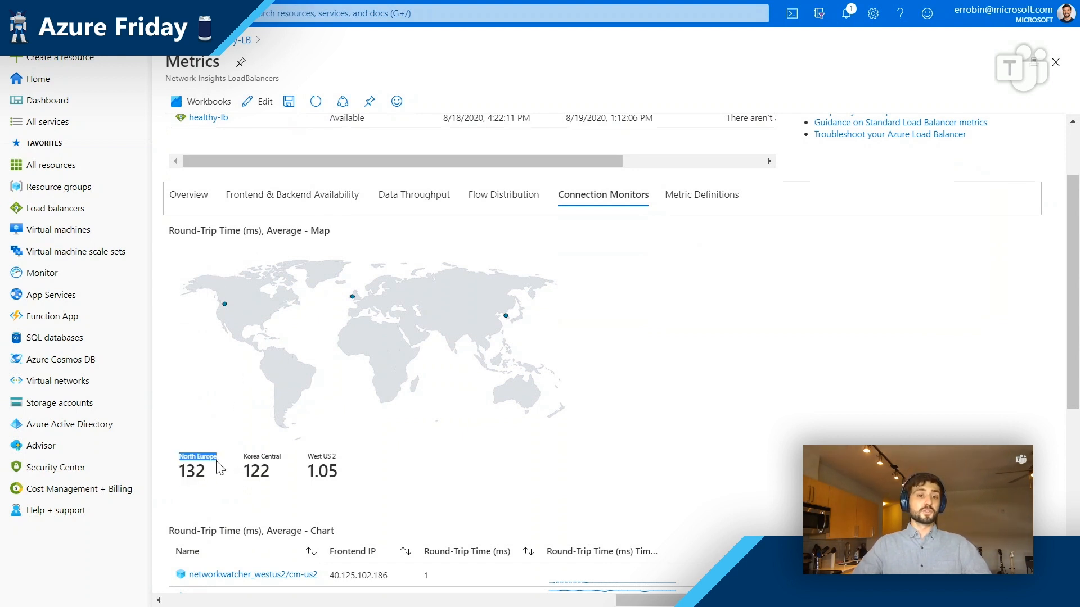
{"action": "mouse_move", "coordinate": [309, 454]}
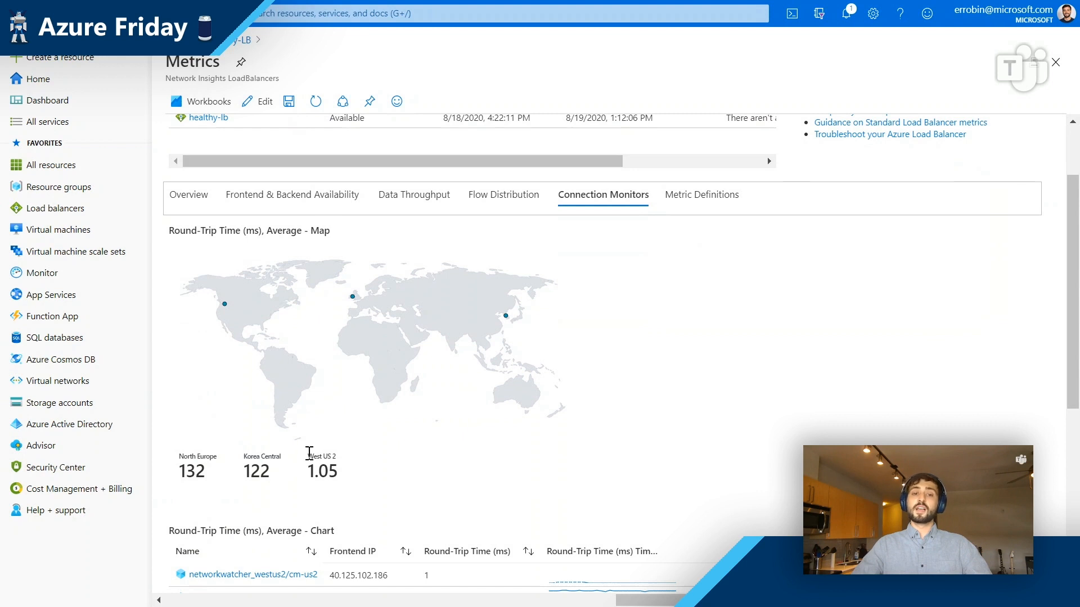
{"action": "mouse_move", "coordinate": [206, 292]}
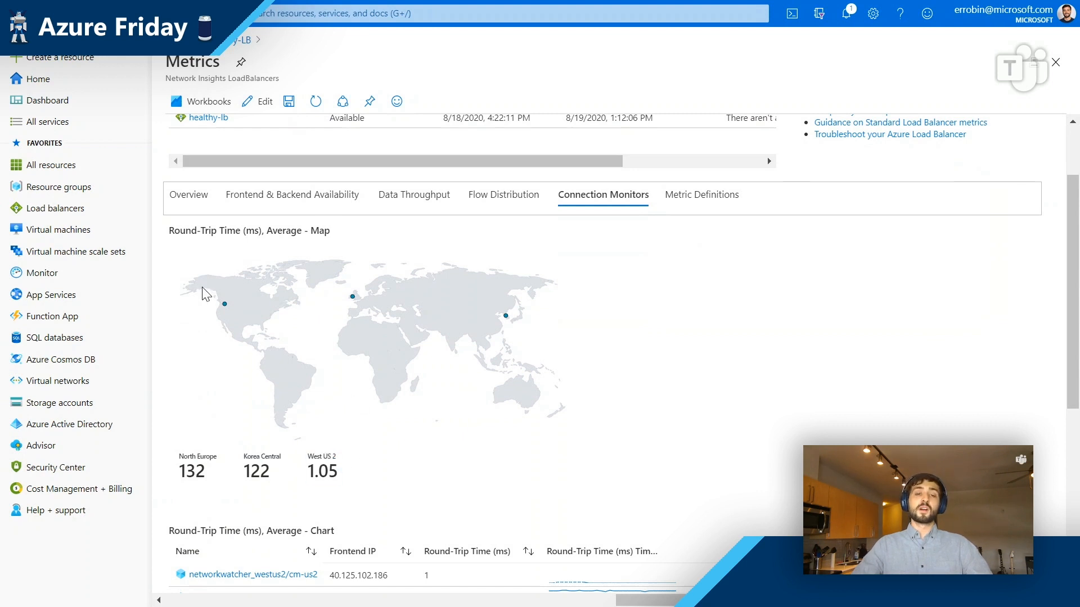
{"action": "mouse_move", "coordinate": [364, 405]}
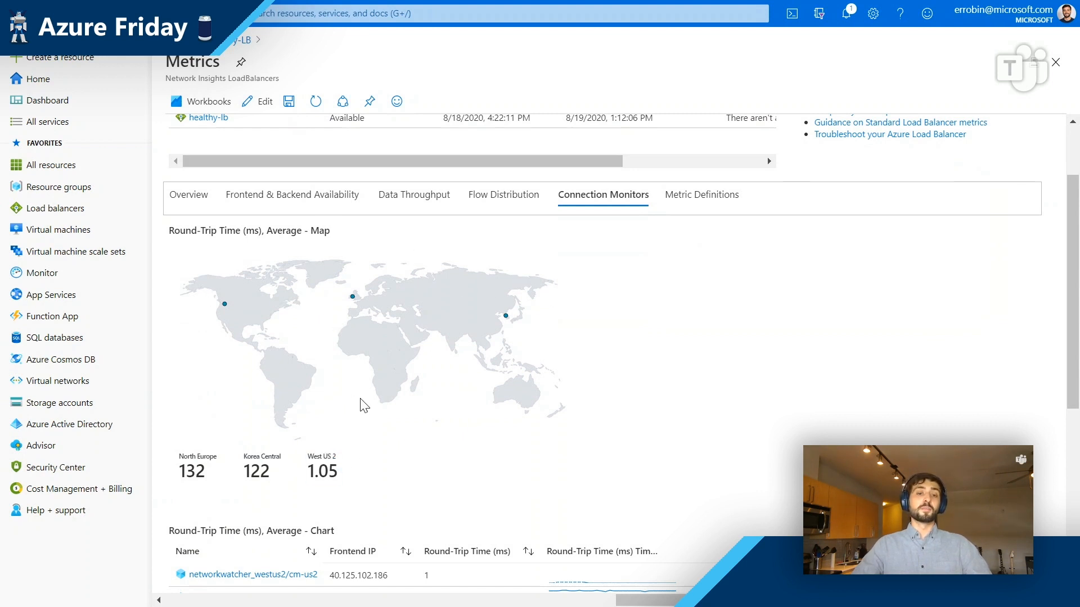
{"action": "mouse_move", "coordinate": [280, 377]}
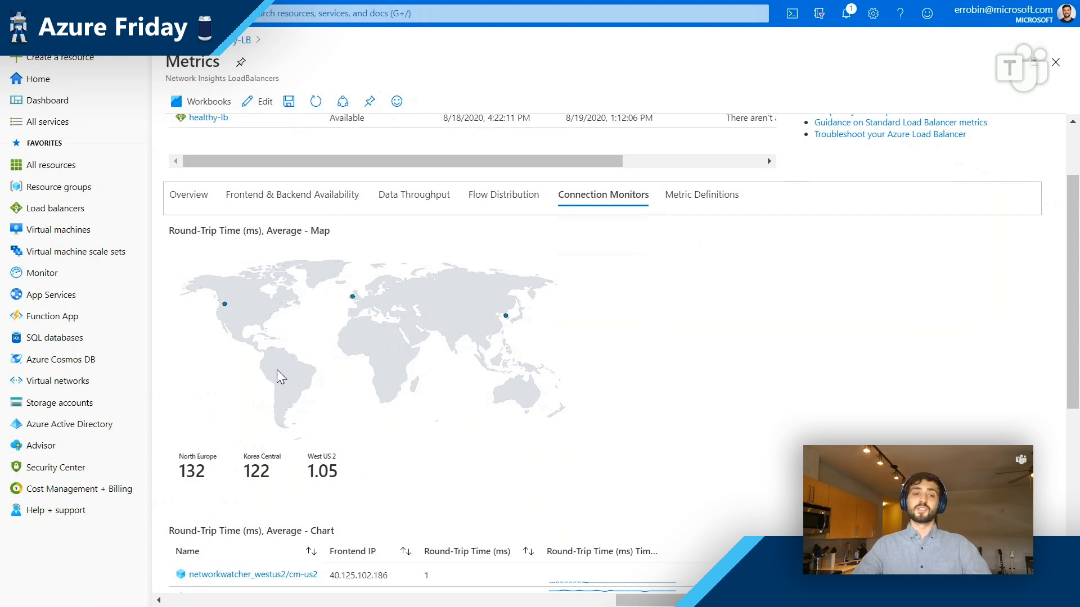
{"action": "mouse_move", "coordinate": [338, 442]}
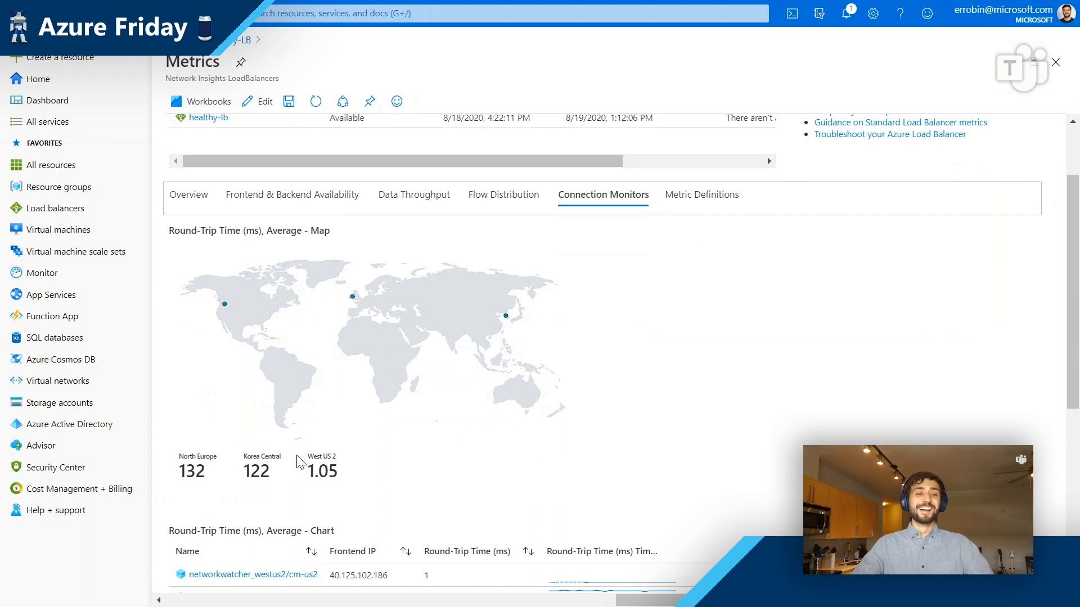
{"action": "mouse_move", "coordinate": [318, 427]}
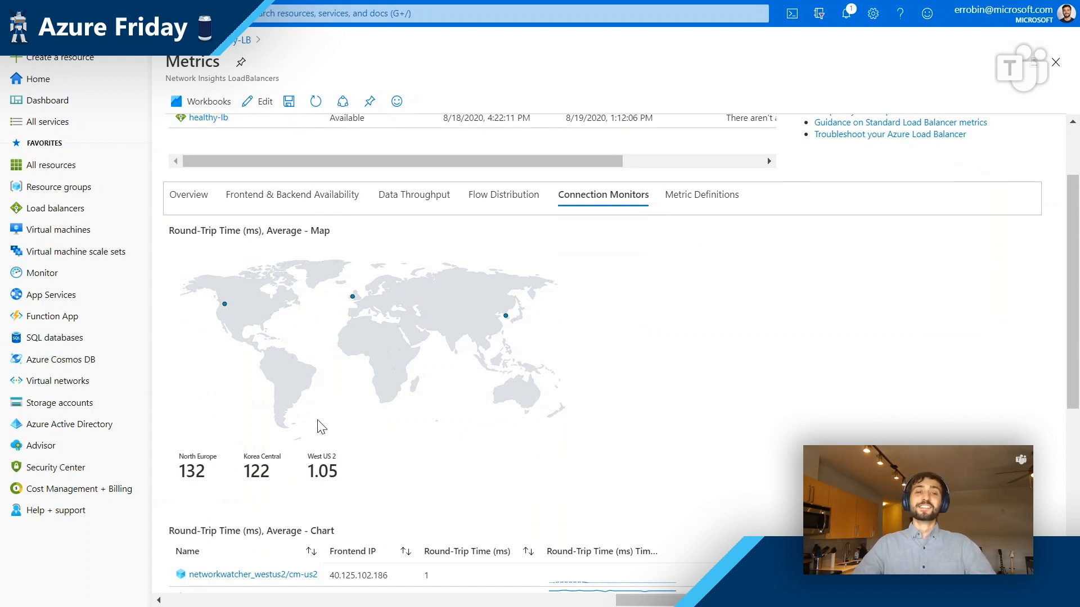
{"action": "mouse_move", "coordinate": [226, 55]}
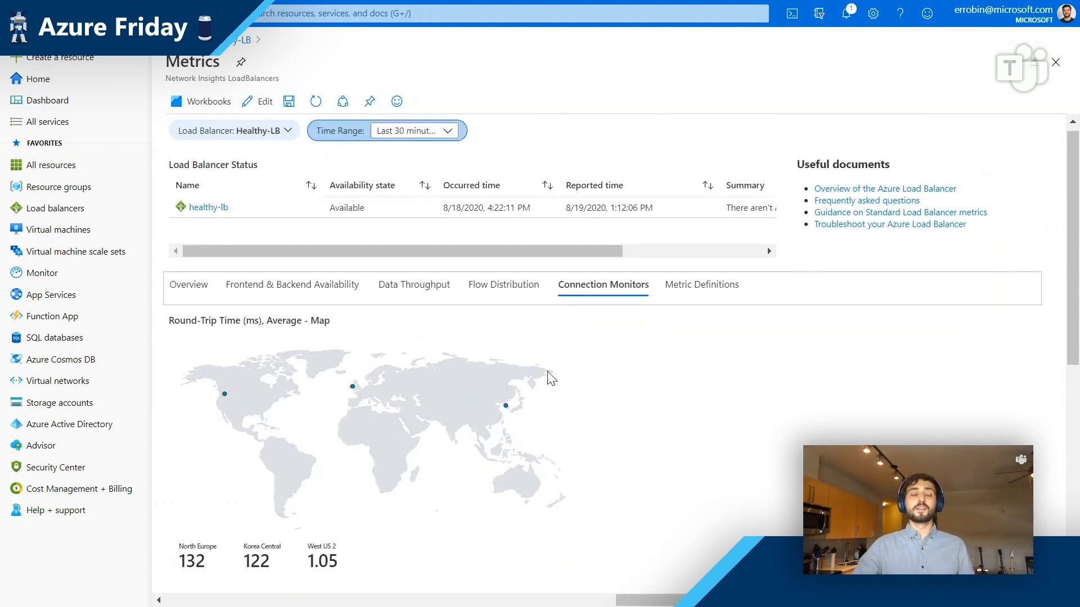
{"action": "mouse_move", "coordinate": [453, 402]}
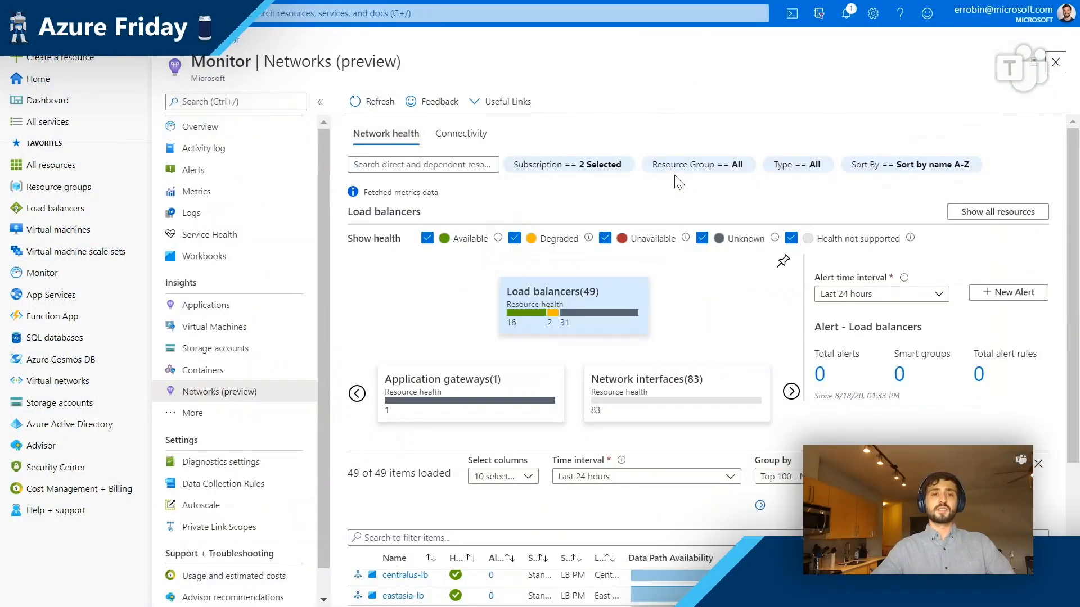
{"action": "mouse_move", "coordinate": [68, 251]}
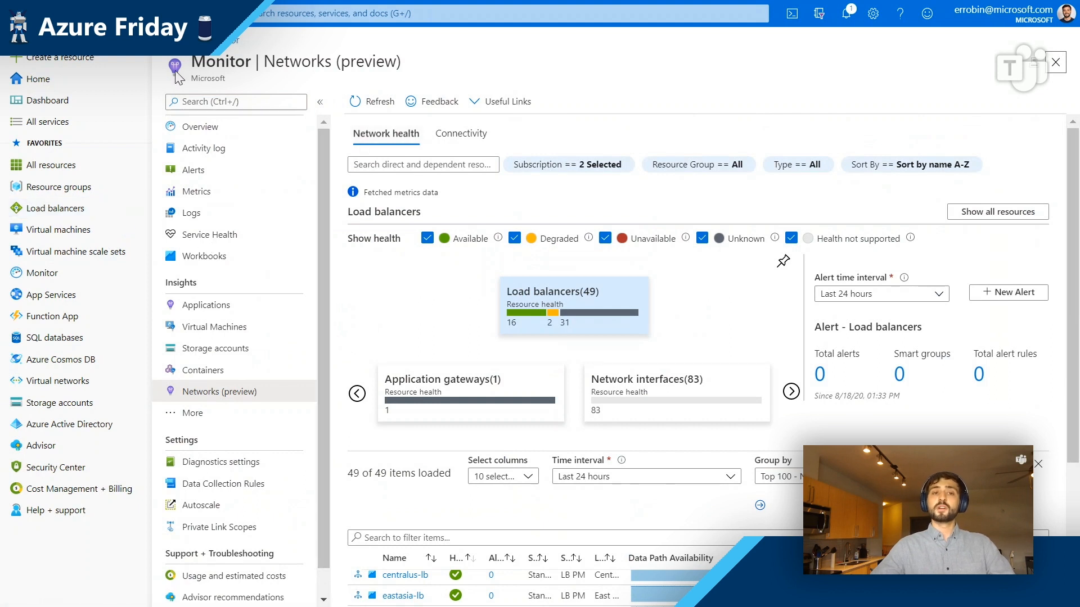
{"action": "triple_click", "coordinate": [289, 62]}
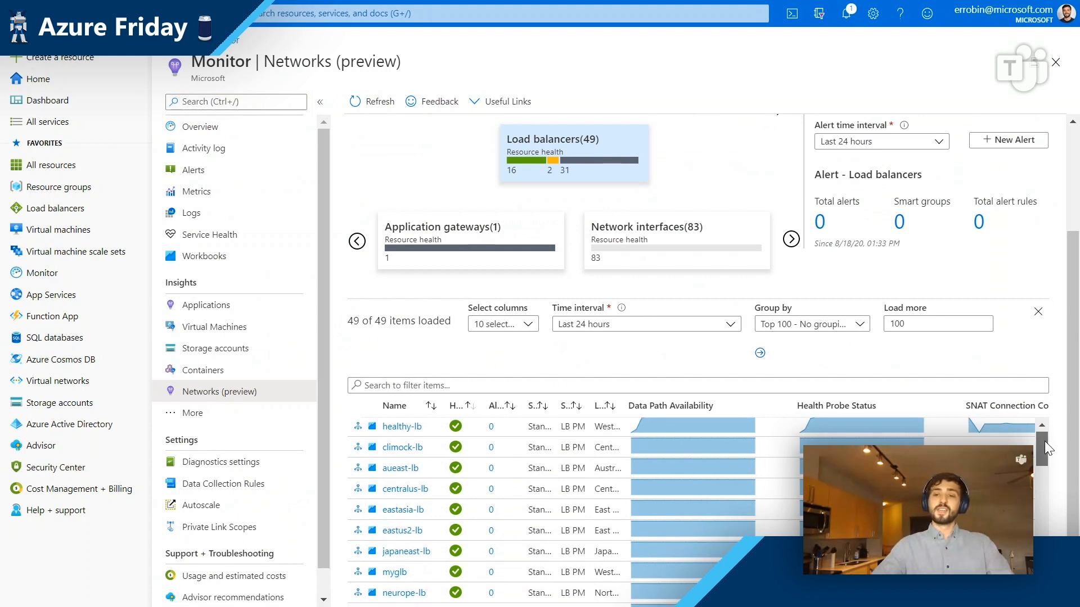
Step: Locate the degraded testmetrics load balancer in the health list and open its details
{"action": "scroll", "scroll_direction": "down", "scroll_amount": 3}
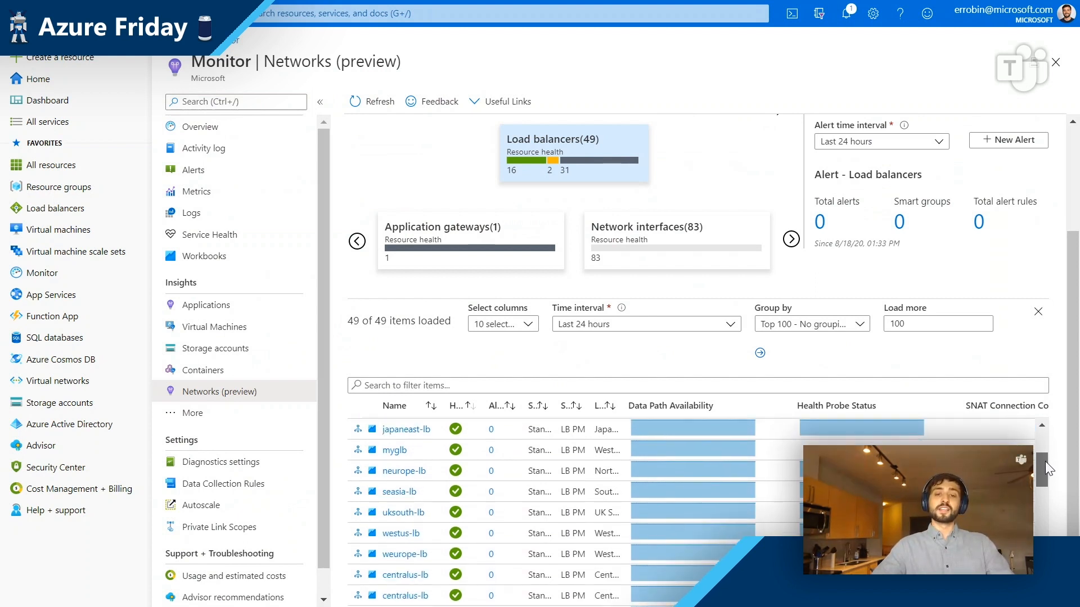
{"action": "scroll", "scroll_direction": "down", "scroll_amount": 3}
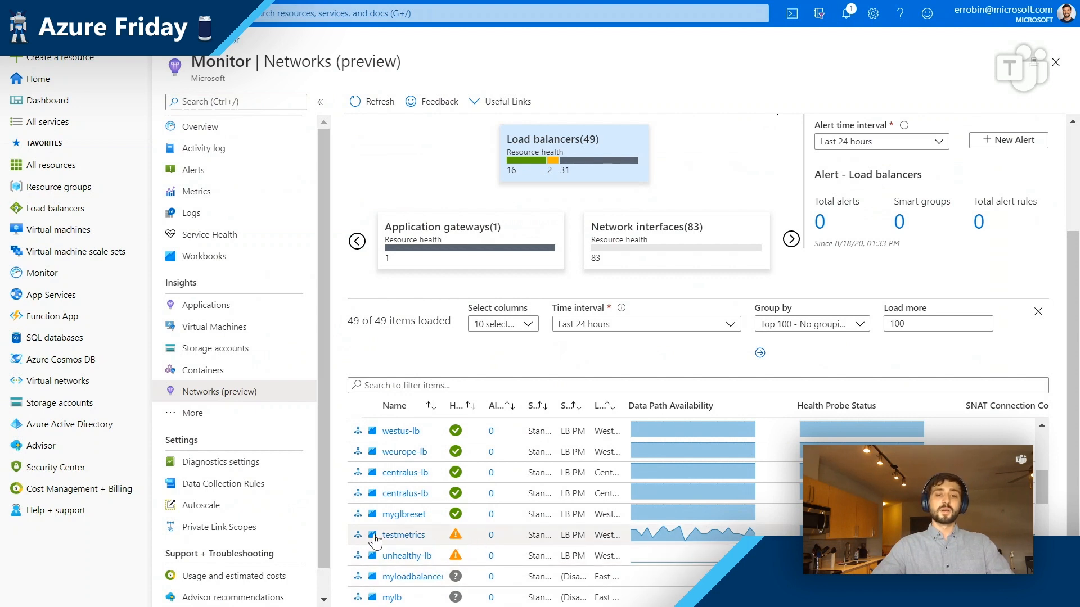
{"action": "left_click", "coordinate": [405, 534]}
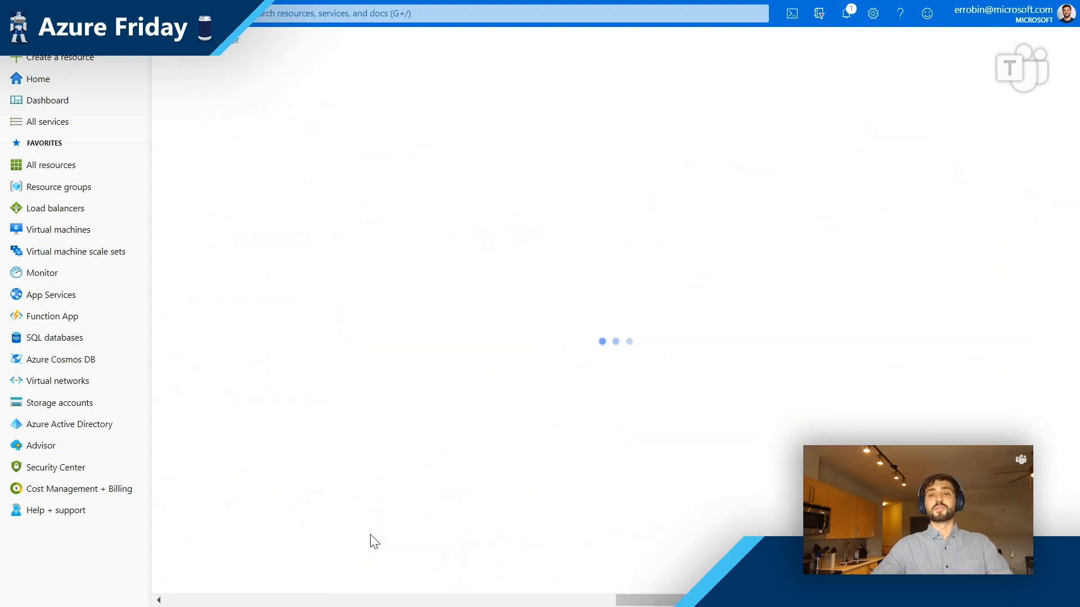